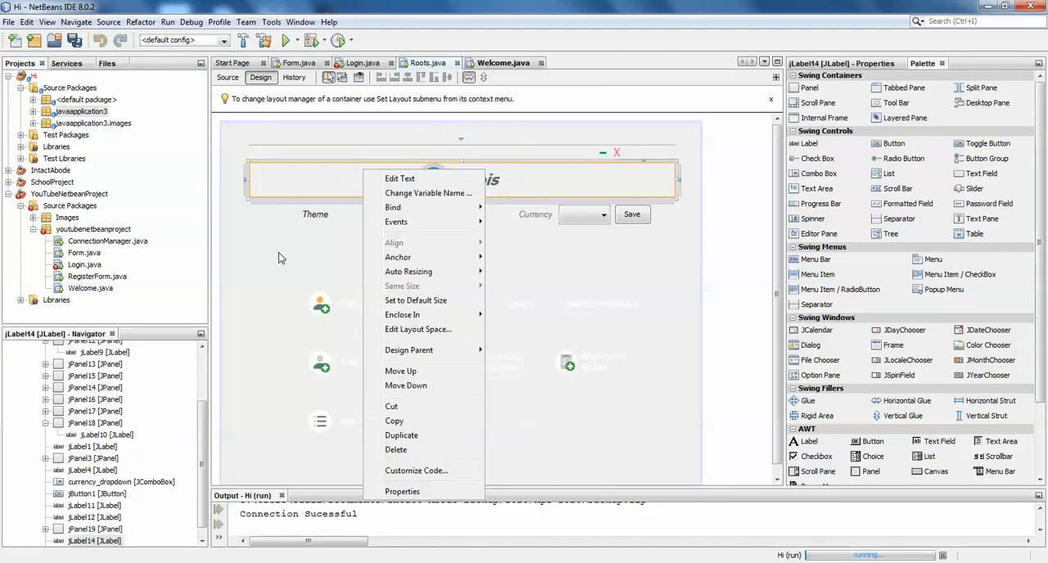
Run Roots.java from its source editor to build the Hi project
click(227, 78)
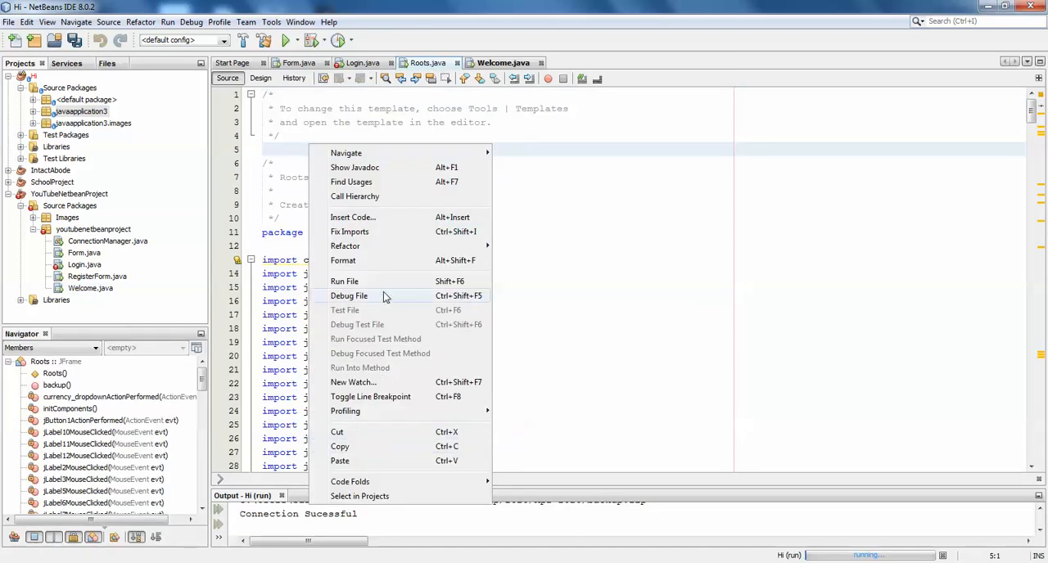
click(349, 296)
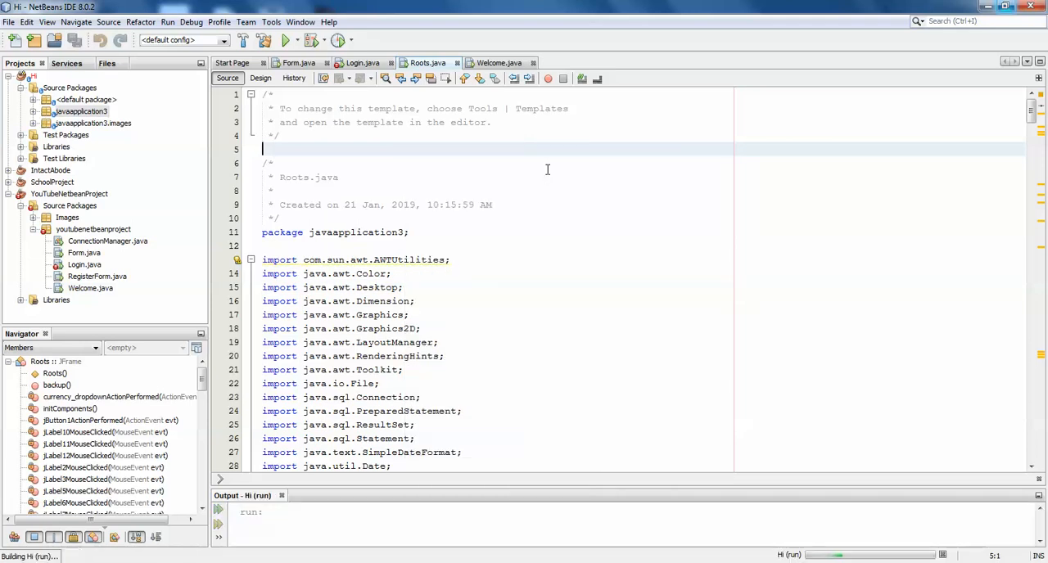
View the running invois dashboard's Backup and Quote tiles, then return to the designer
click(285, 39)
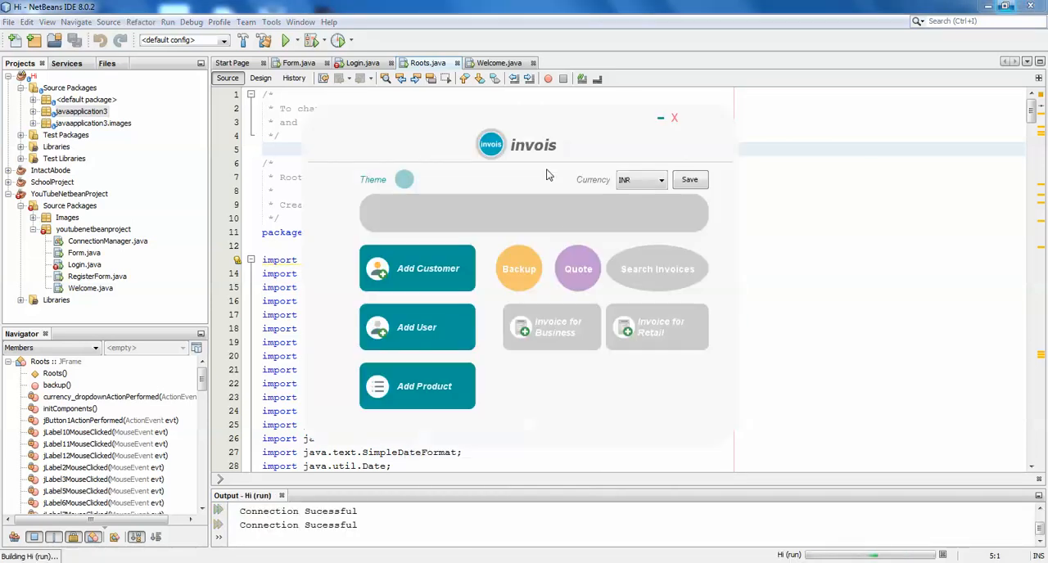
mouse_move(573, 217)
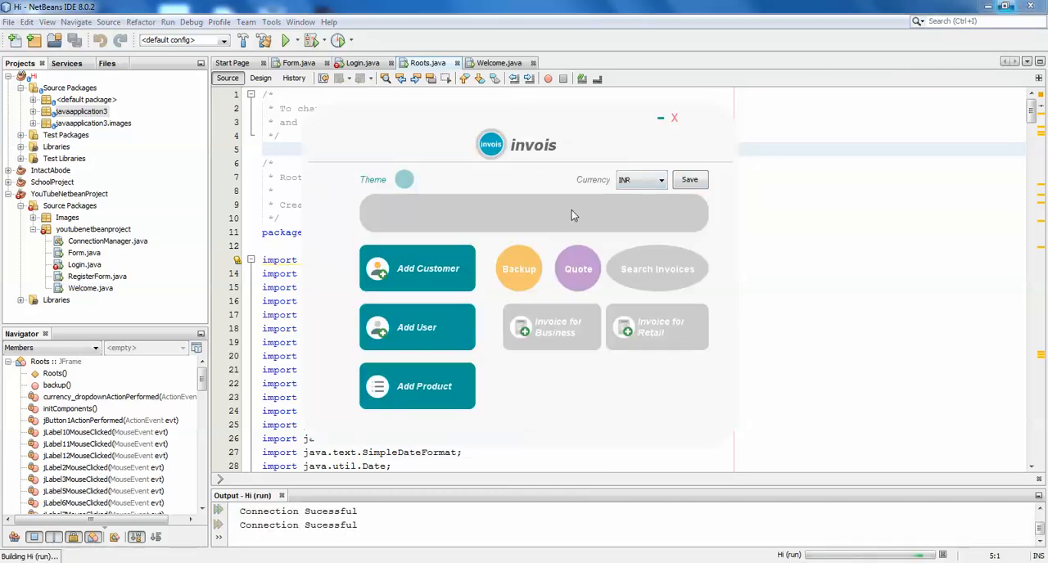
click(260, 77)
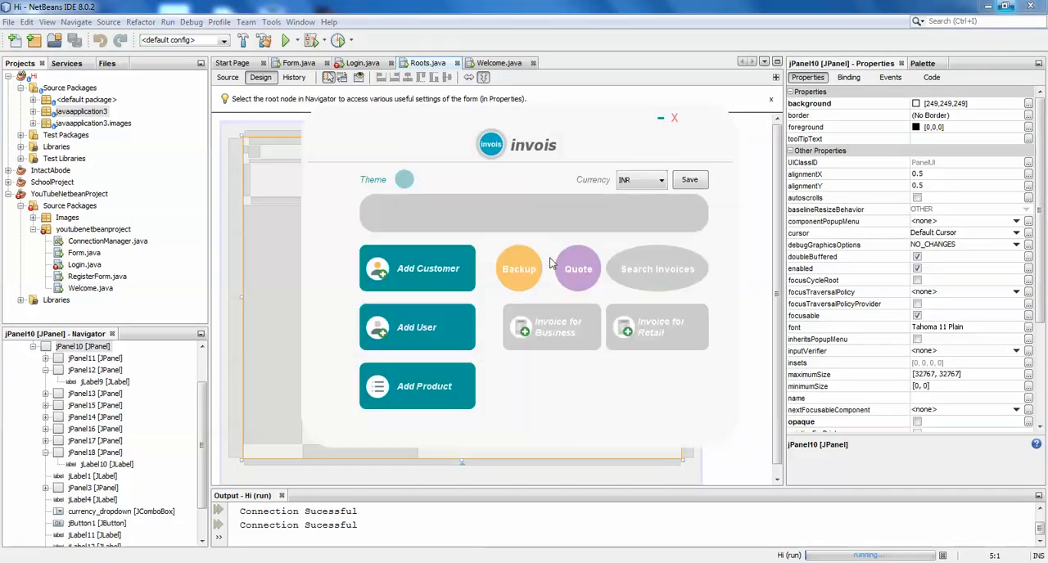
mouse_move(580, 268)
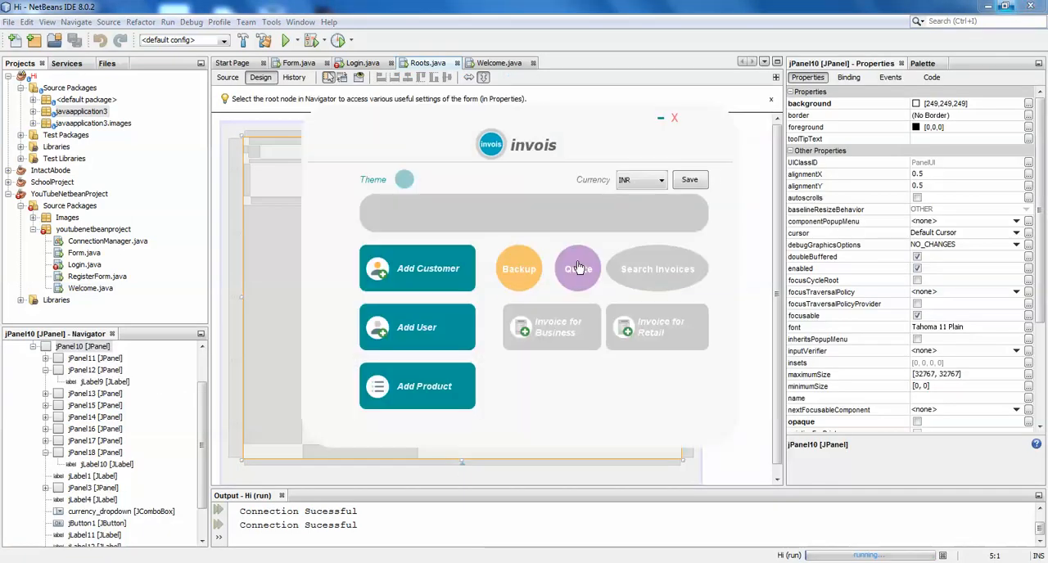
mouse_move(532, 262)
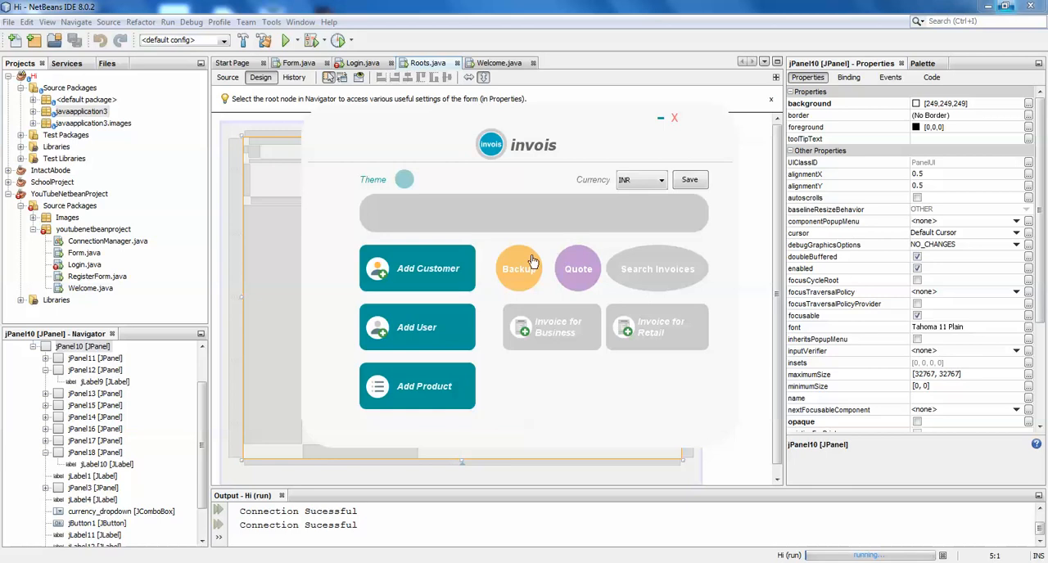
mouse_move(599, 123)
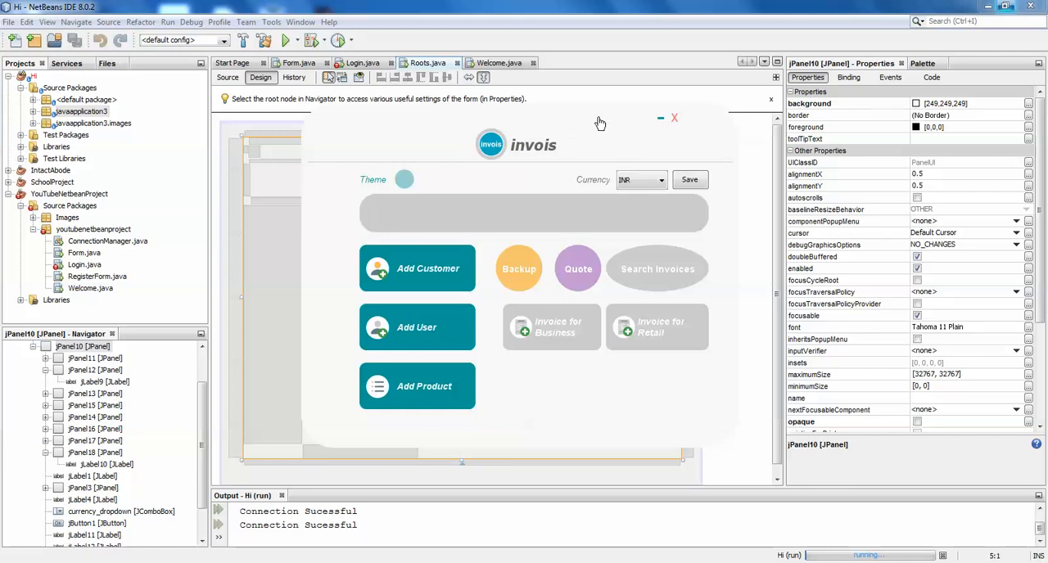
mouse_move(619, 124)
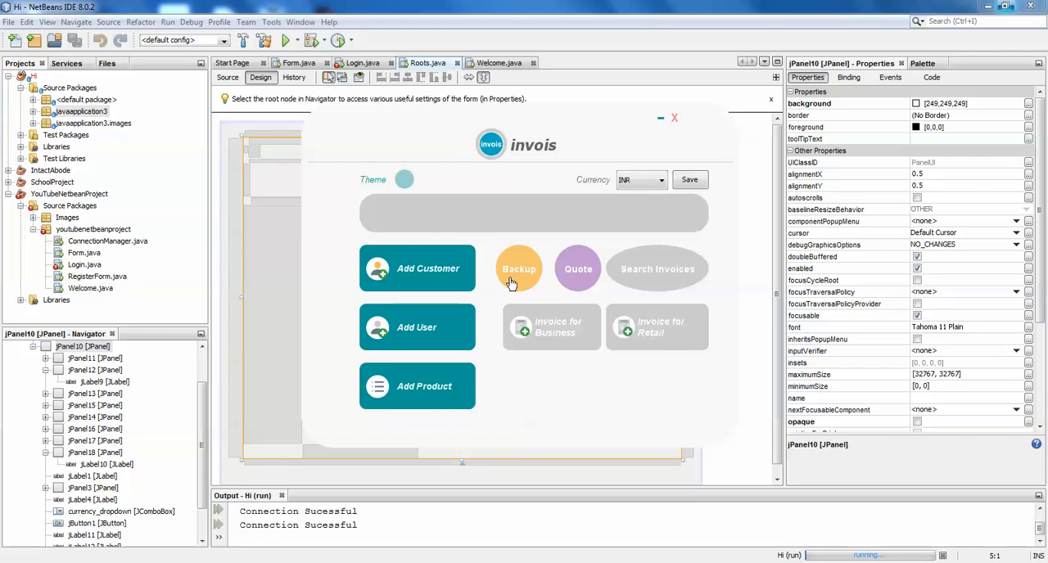
mouse_move(492, 264)
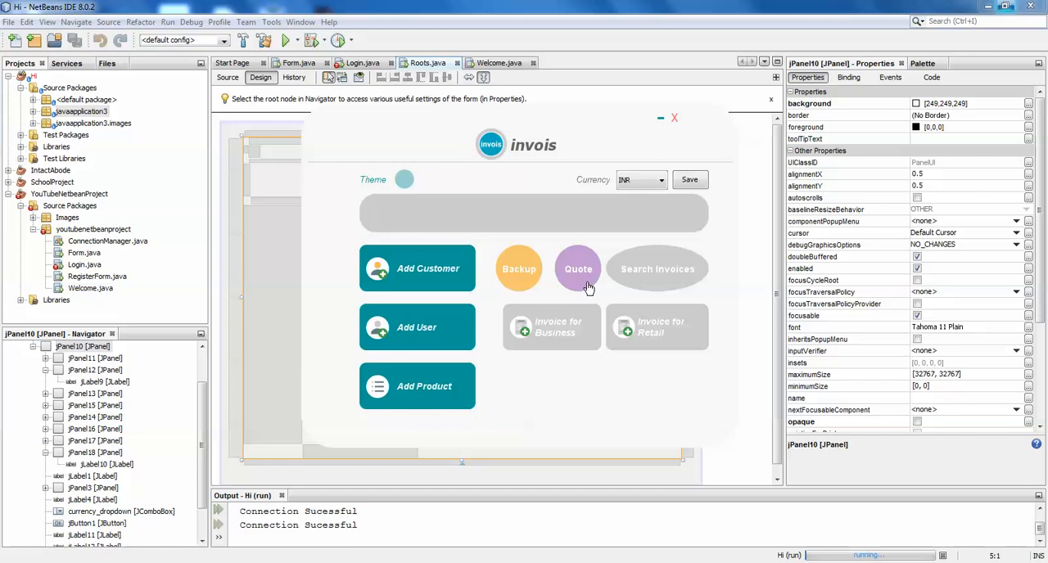
mouse_move(577, 298)
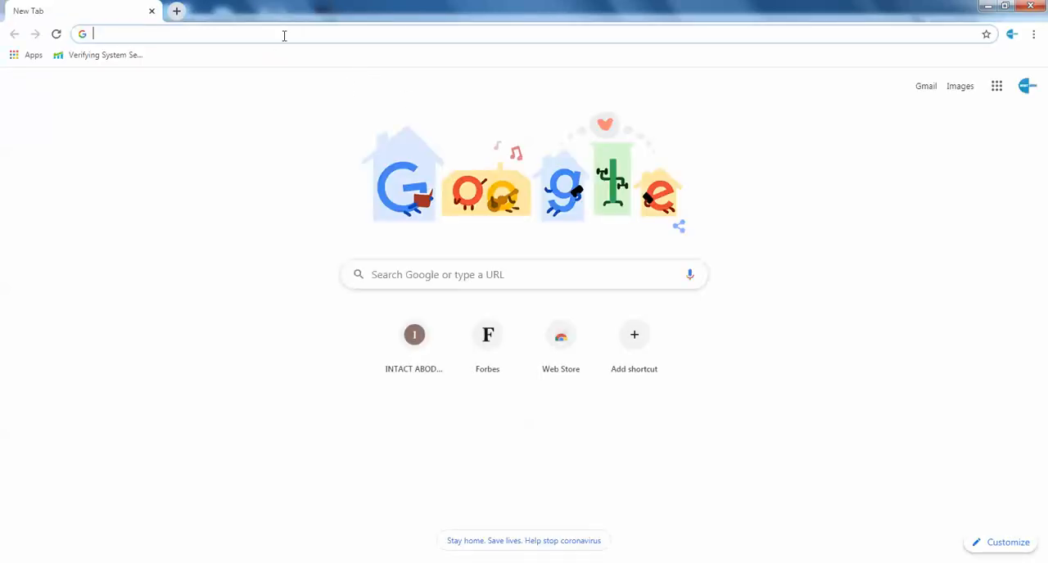
Search Google for 'how to create round jframe in java swing'
text(how to create rou)
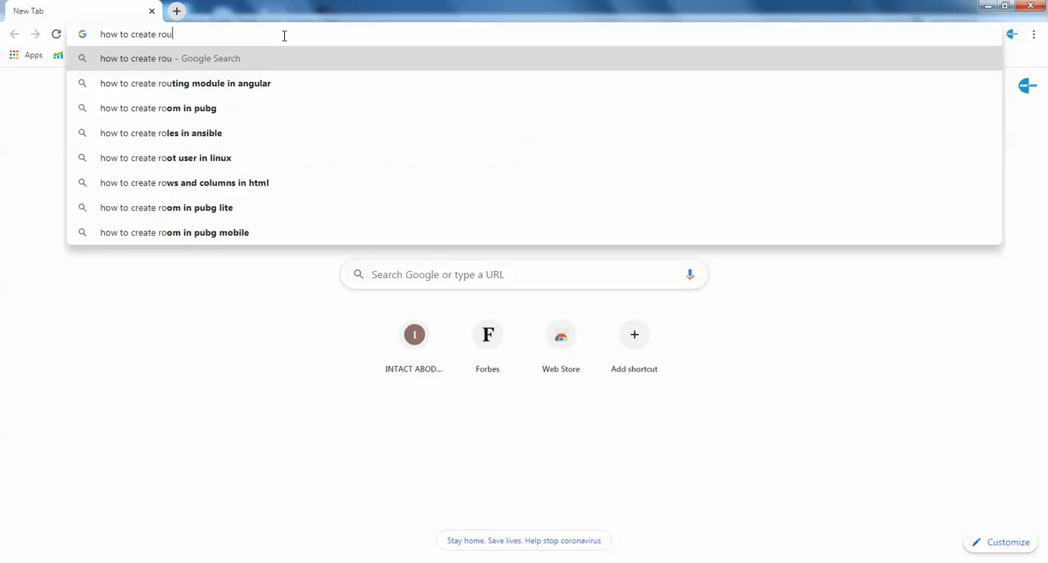
text(nd jframe)
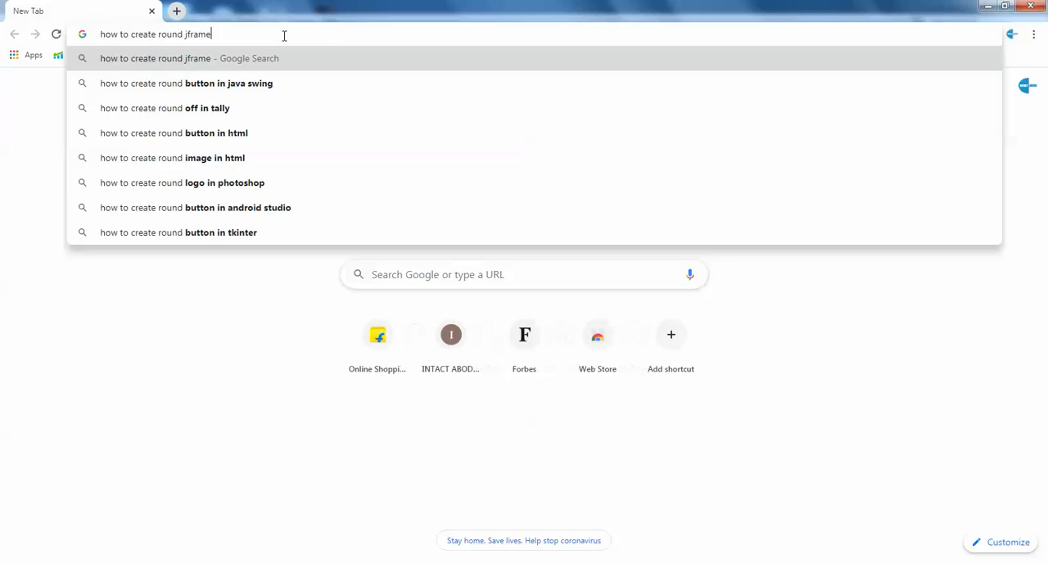
text(in java swing)
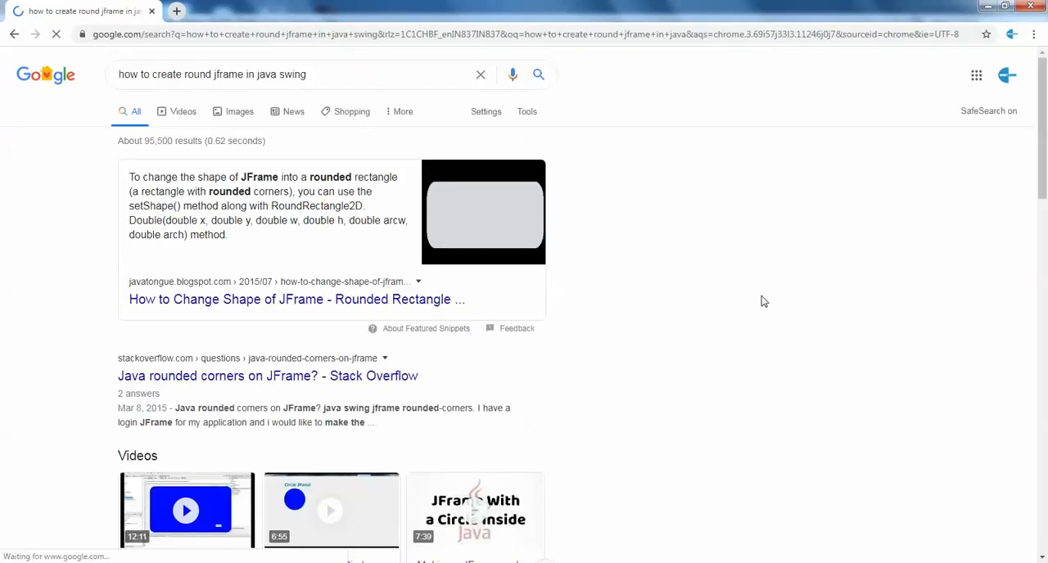
Open the Stack Overflow circular-JFrame result in a new tab and view it
right_click(192, 393)
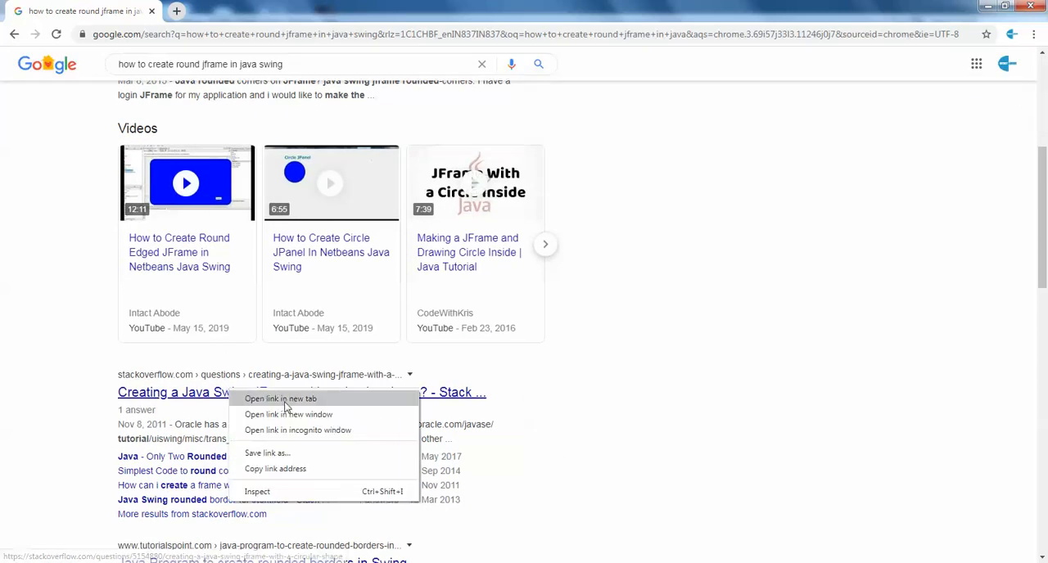
click(280, 399)
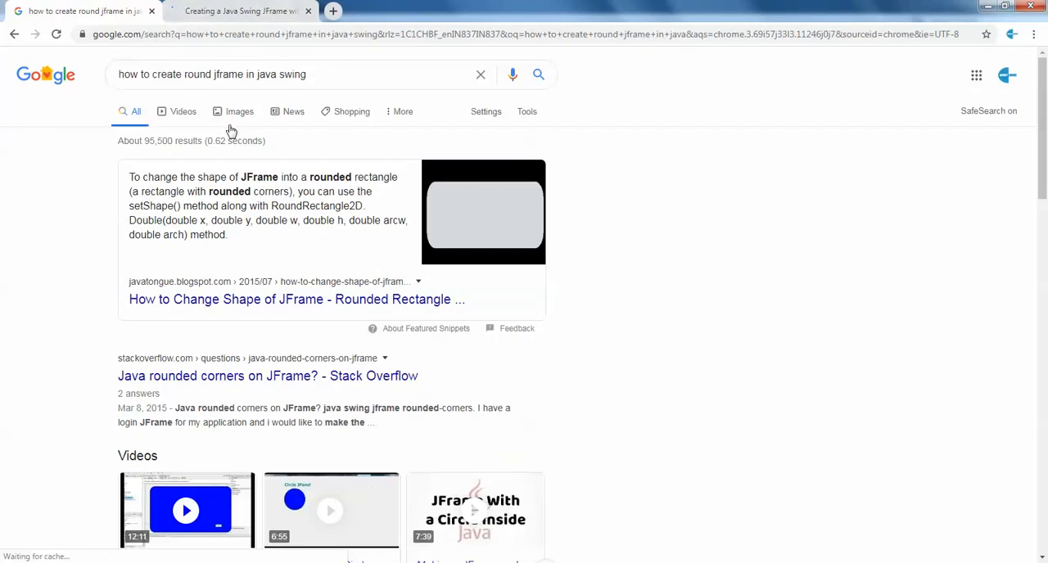
click(238, 10)
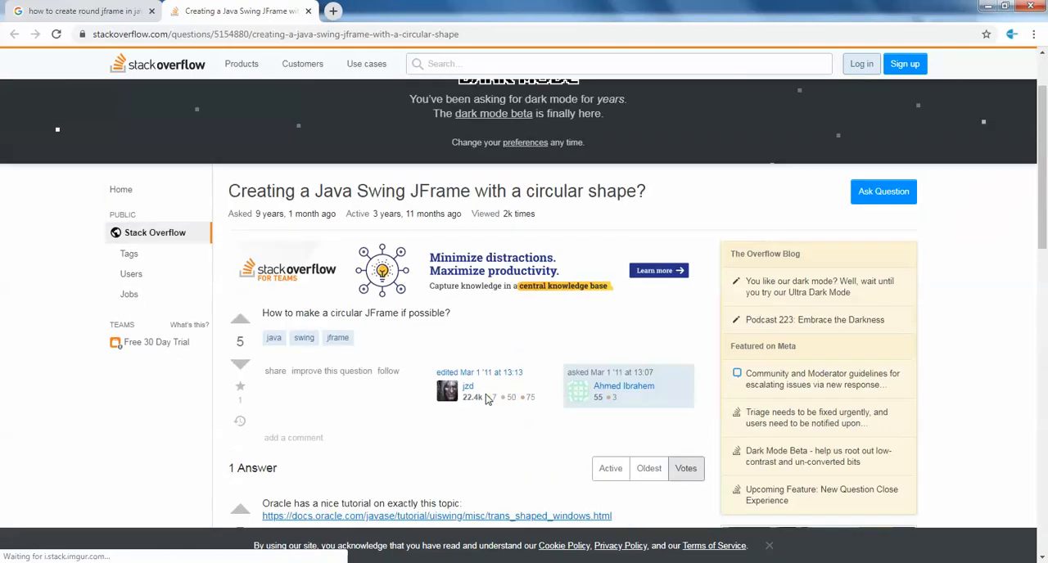
Search for round panels in Java Swing and read the Stack Overflow rounded-corners answer
click(82, 10)
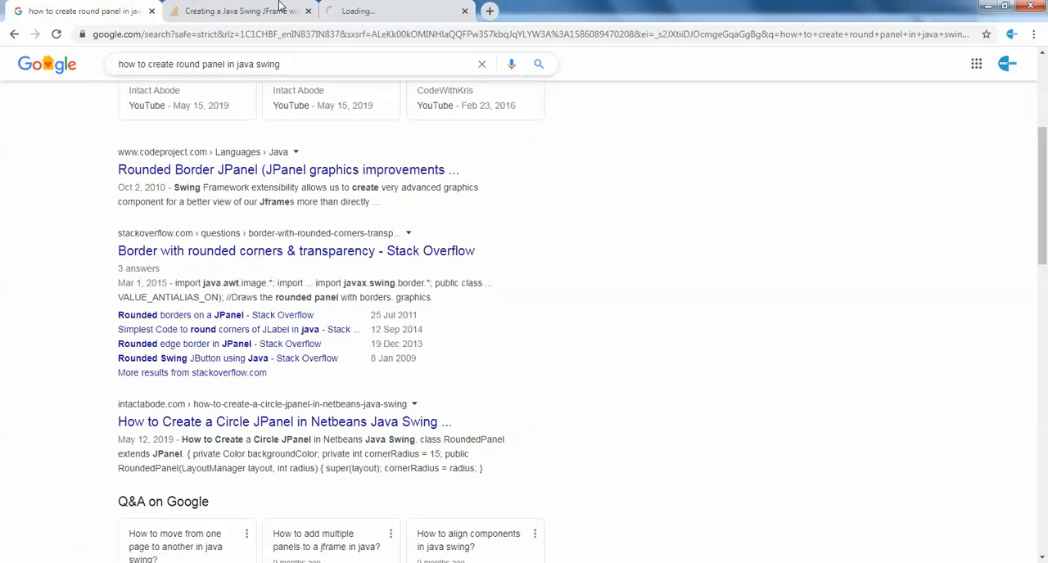
click(295, 250)
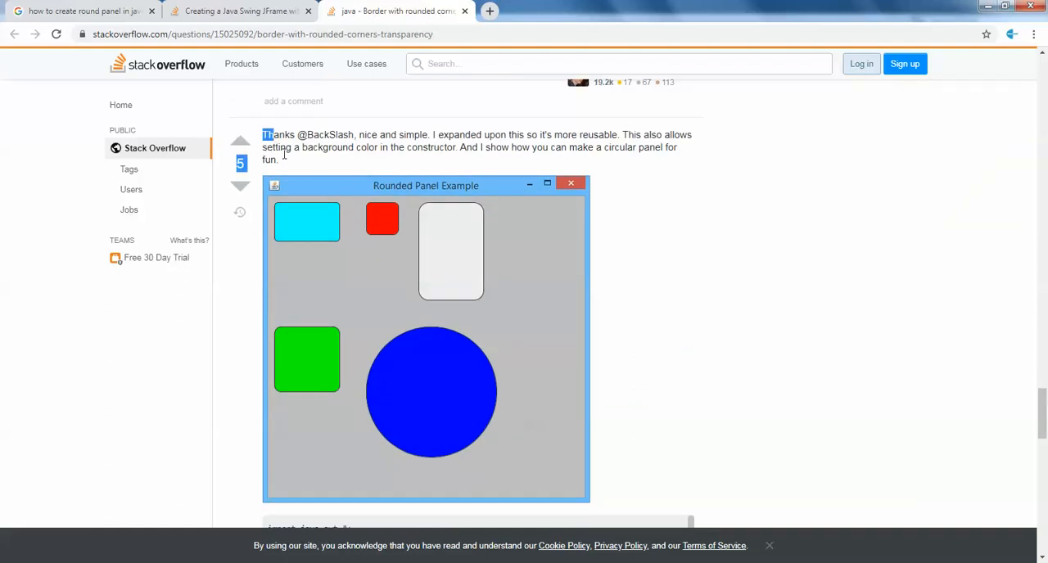
scroll(down, 3)
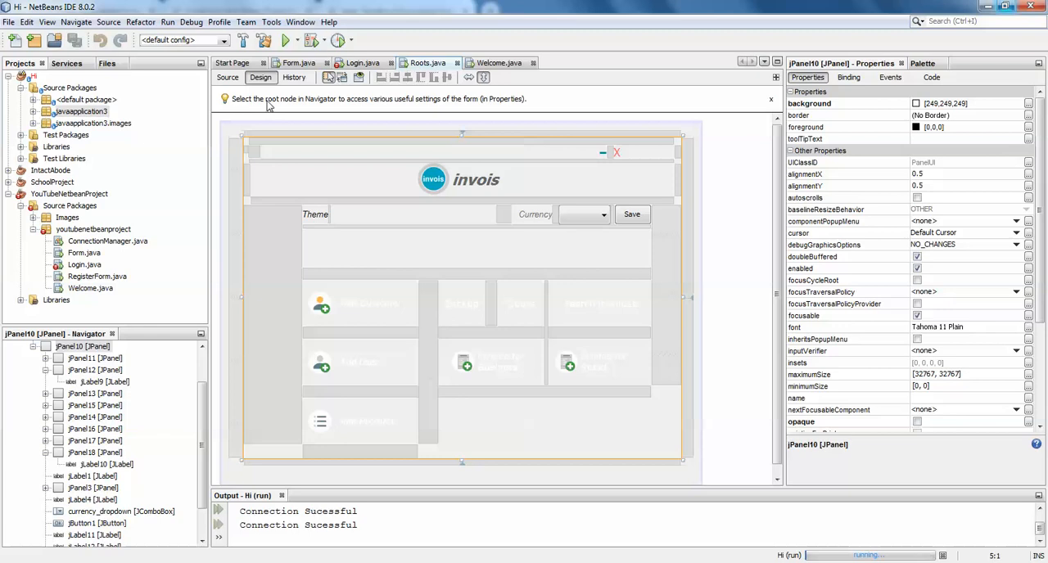
Select the jPanel18 tile panel in the Roots form's Design view via the Navigator
click(228, 77)
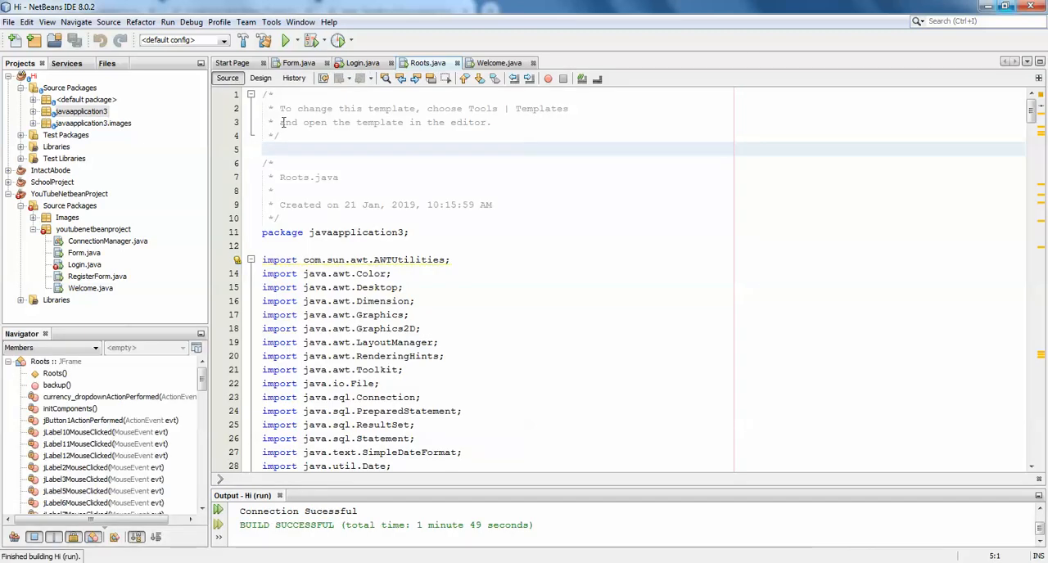
click(260, 77)
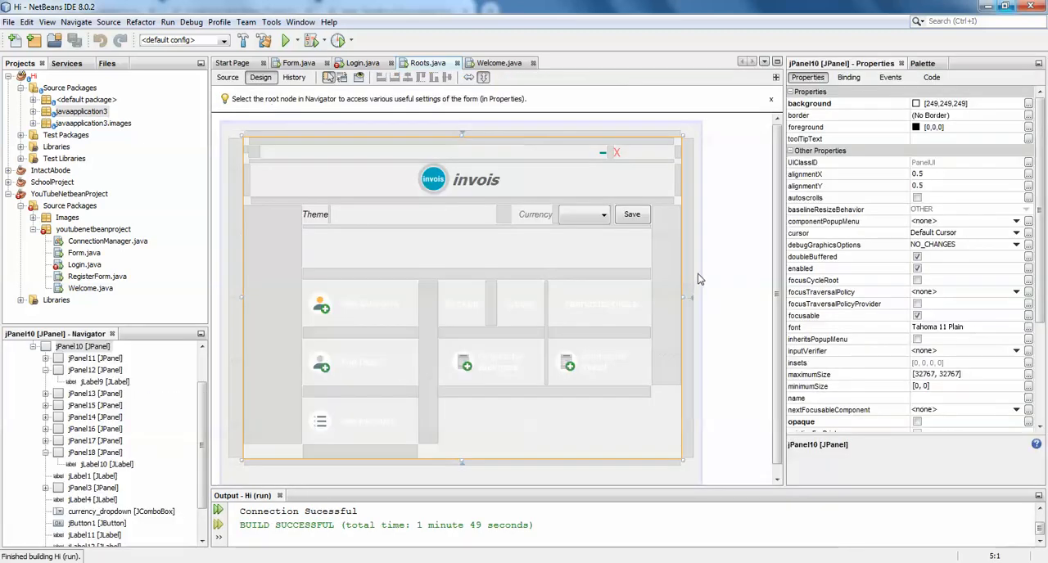
click(462, 303)
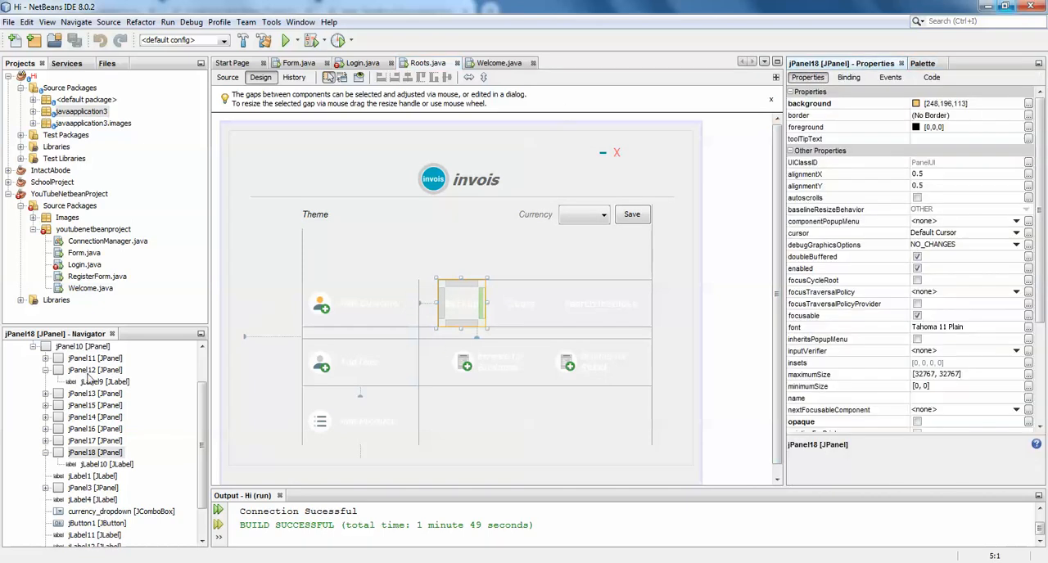
click(95, 452)
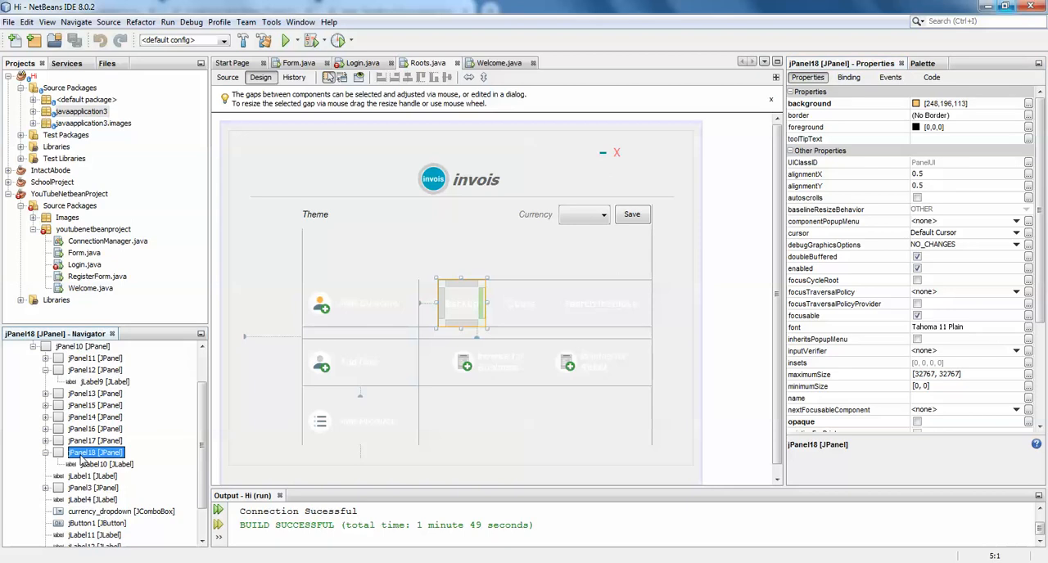
click(95, 416)
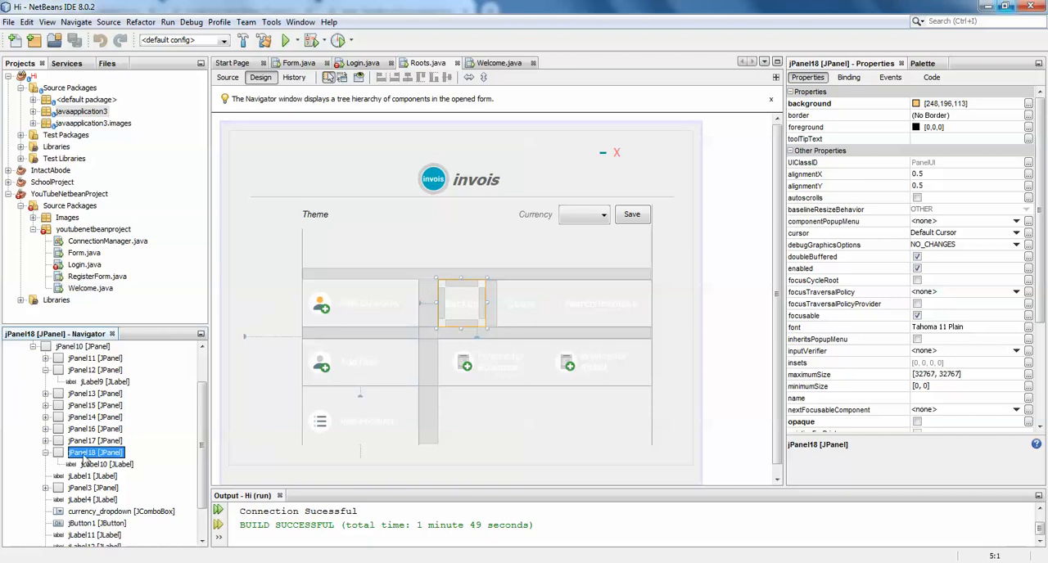
Set jPanel18's RoundedPanel corner radius to 100 in Customize Code
right_click(95, 452)
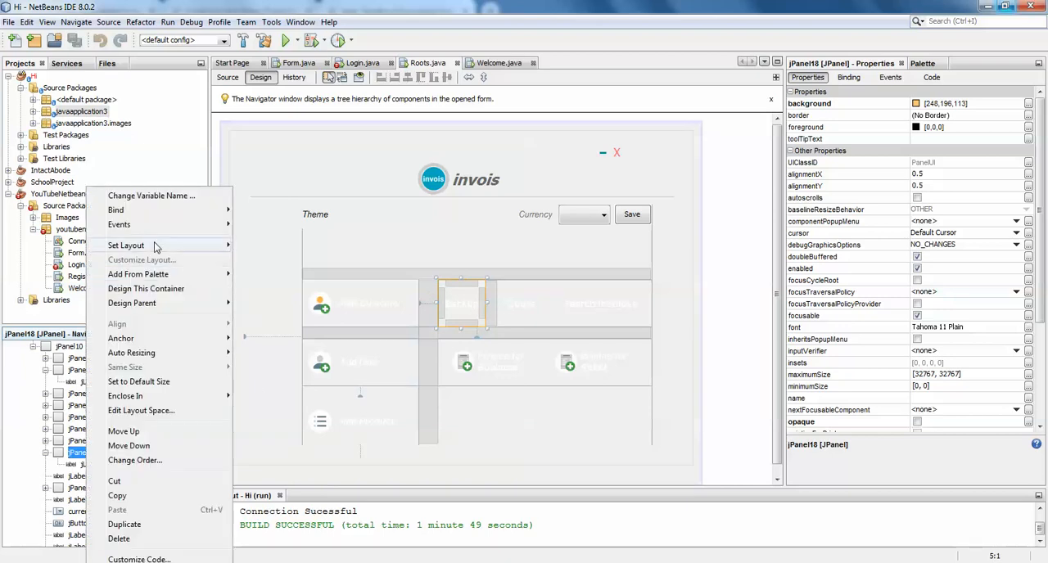
click(137, 560)
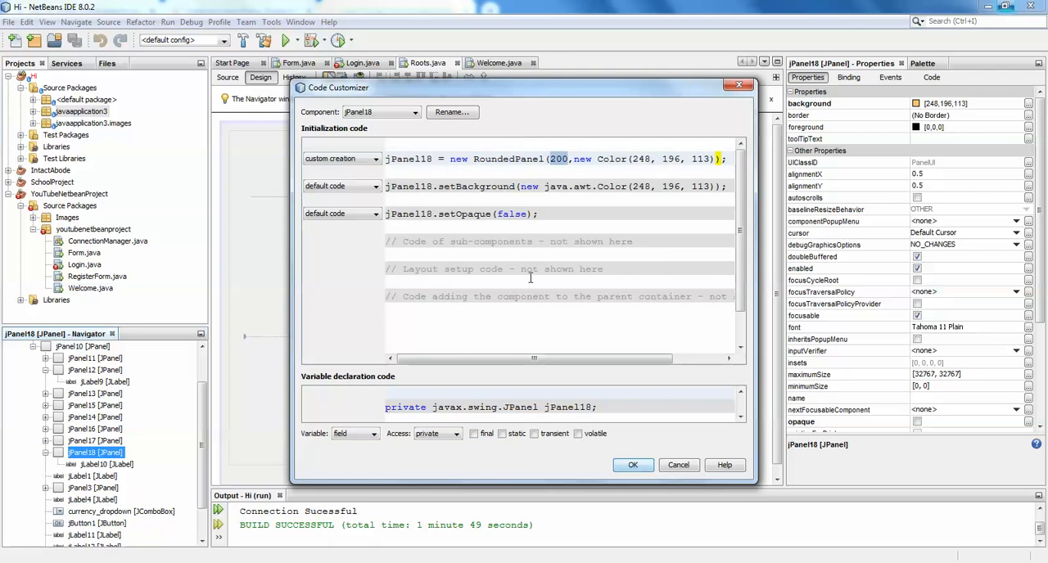
text(100)
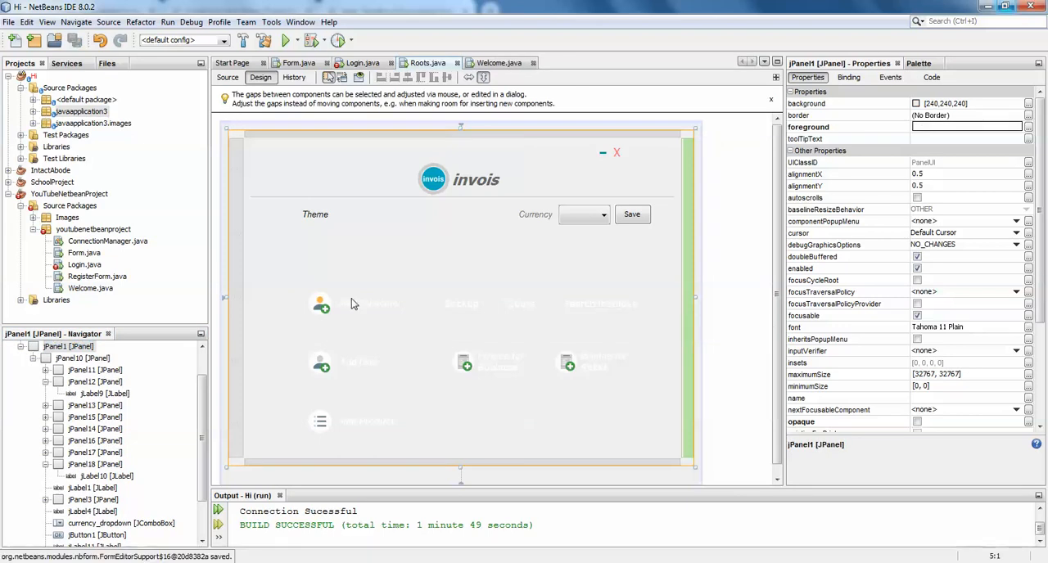
Run Roots.java to preview the rounded dashboard tiles, then close the running window
click(228, 77)
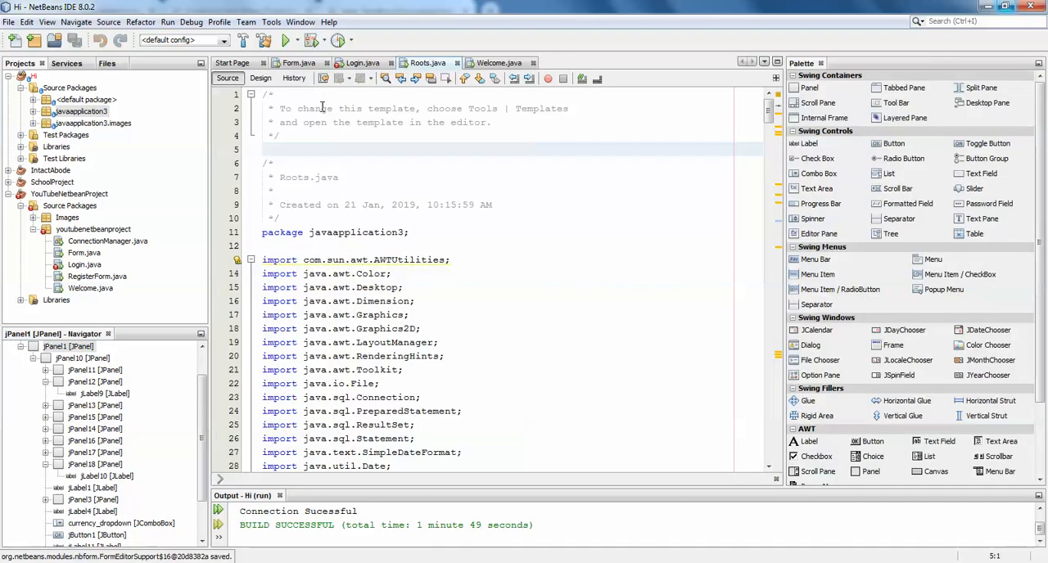
right_click(321, 108)
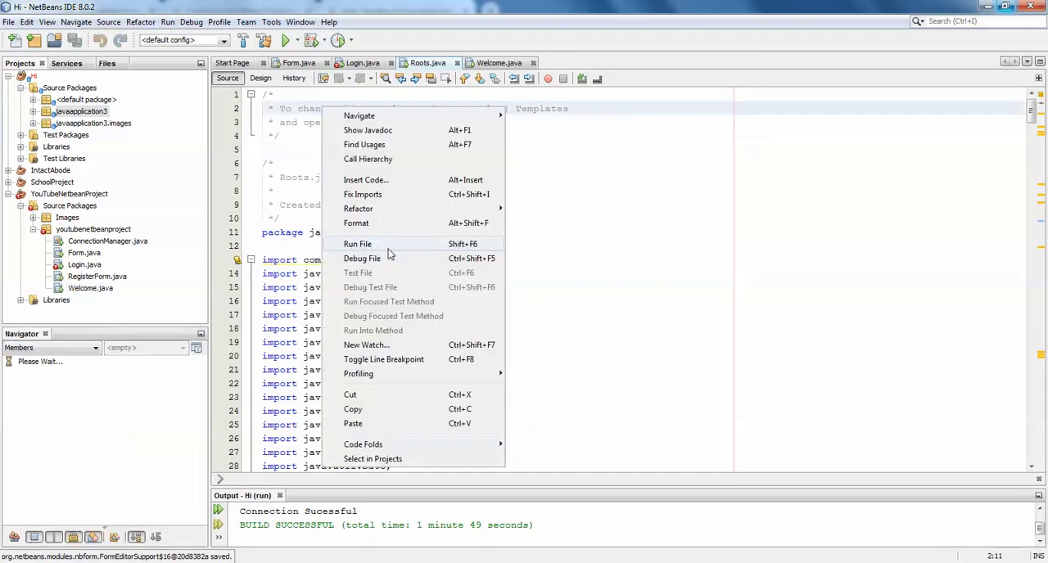
click(357, 244)
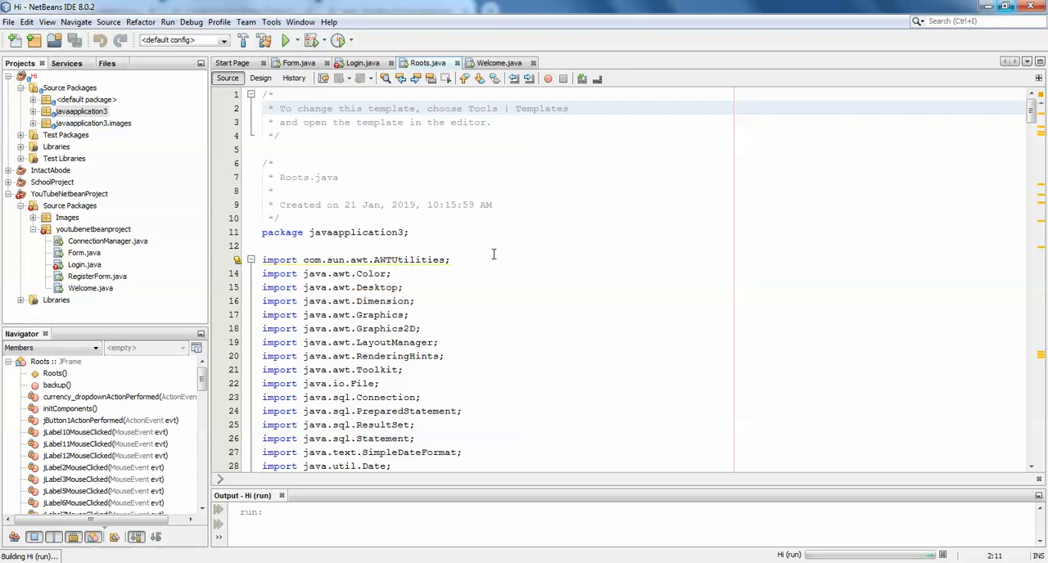
click(287, 40)
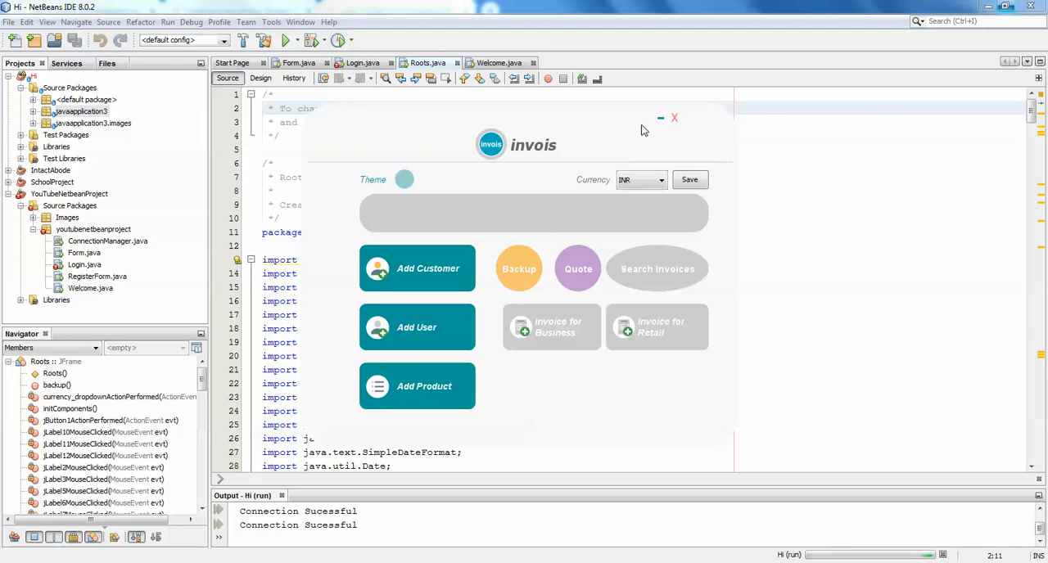
click(675, 118)
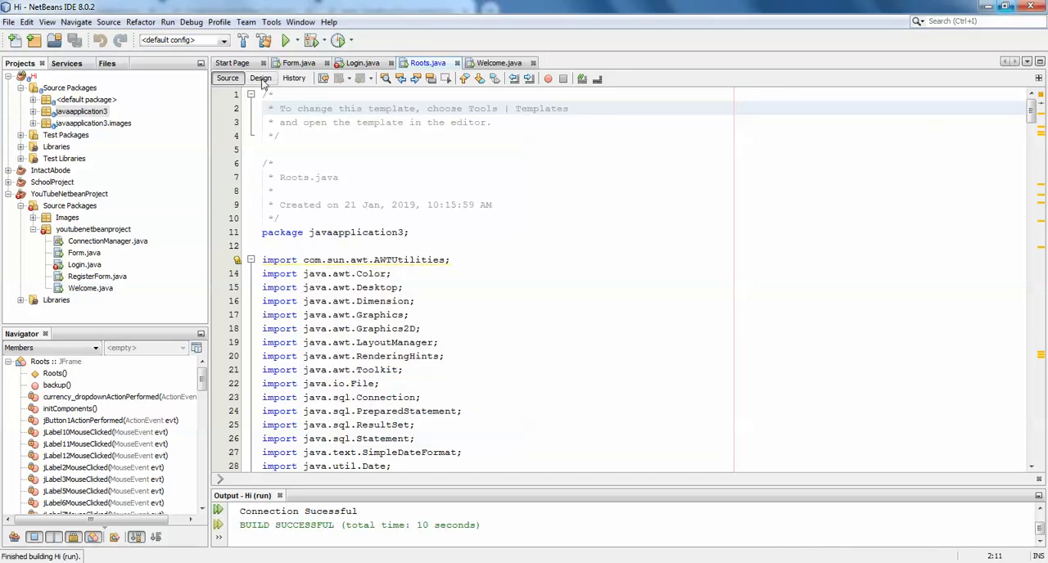
Select the jPanel18 tile in the Design view and review its customized code
click(260, 77)
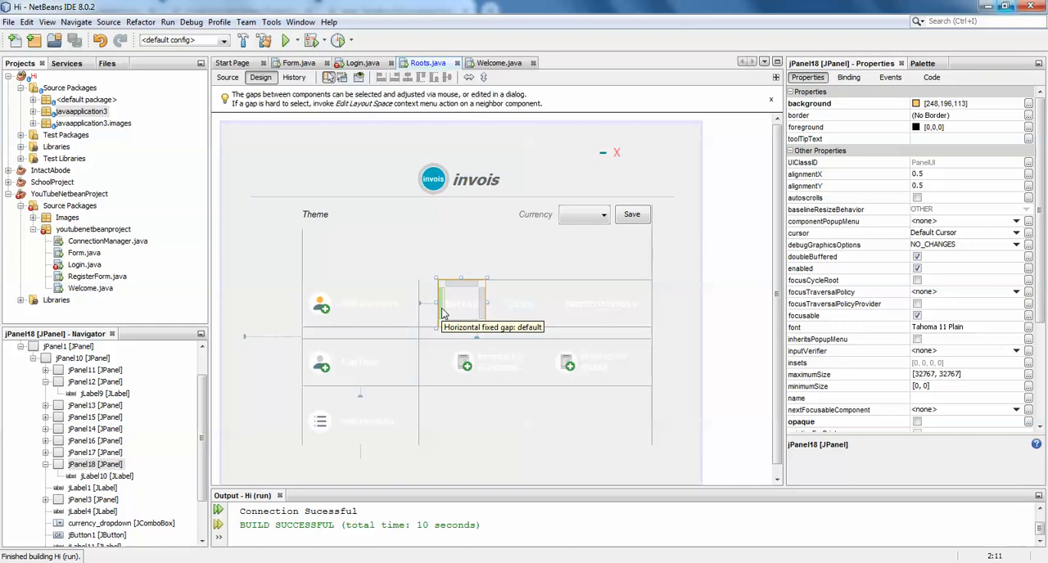
click(462, 302)
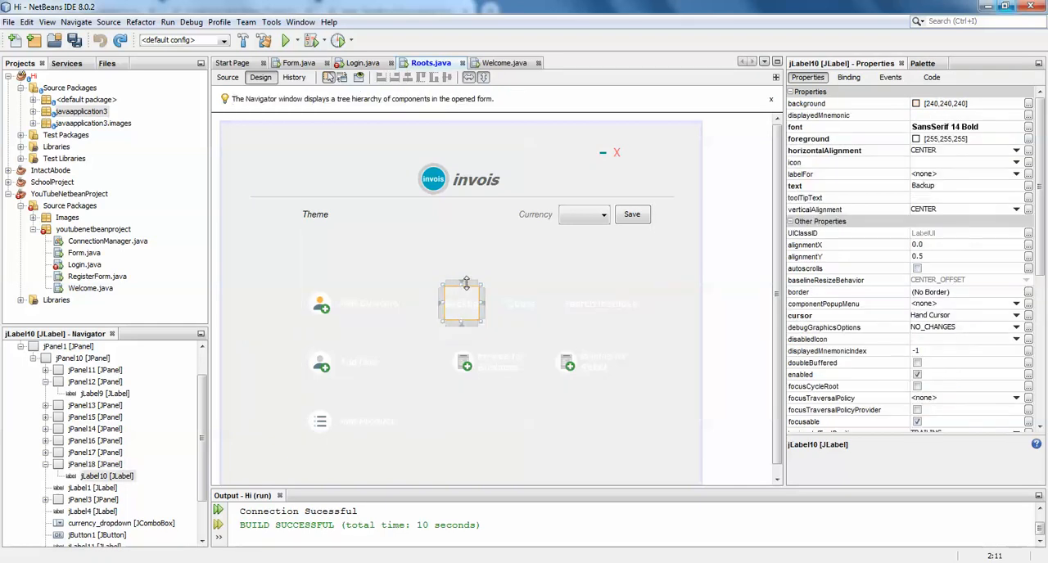
click(461, 303)
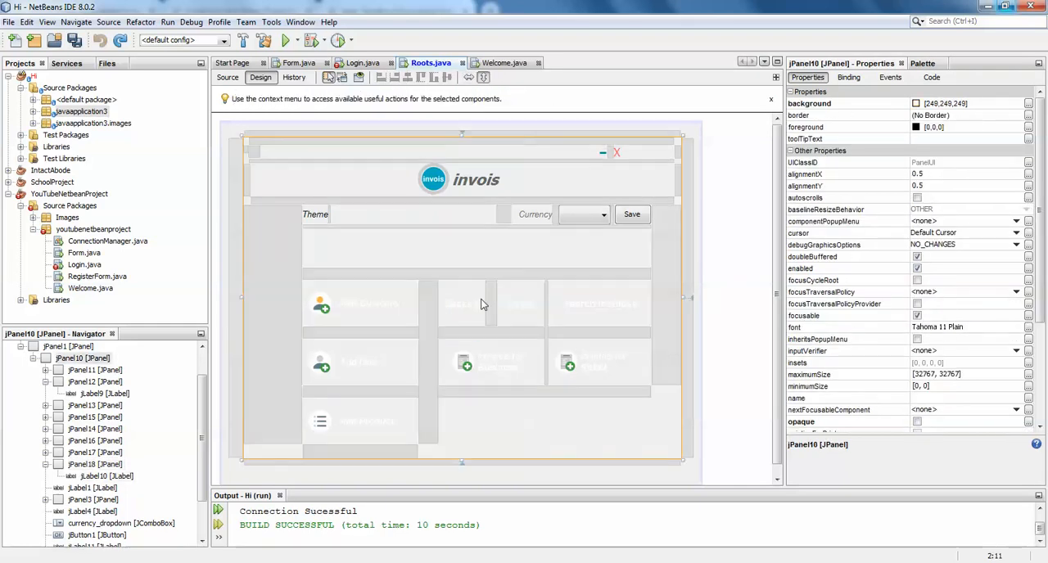
right_click(450, 304)
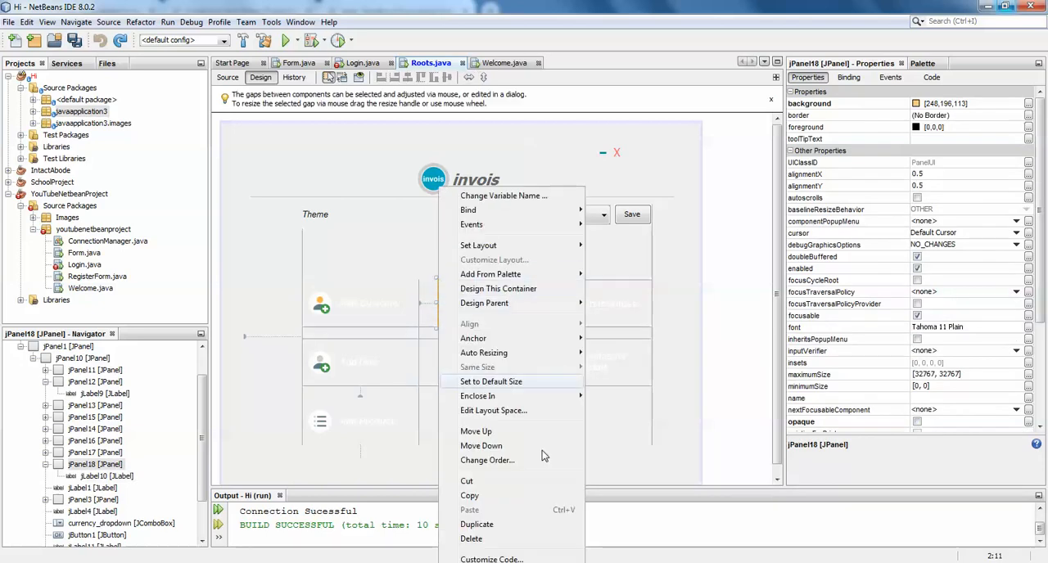
click(491, 560)
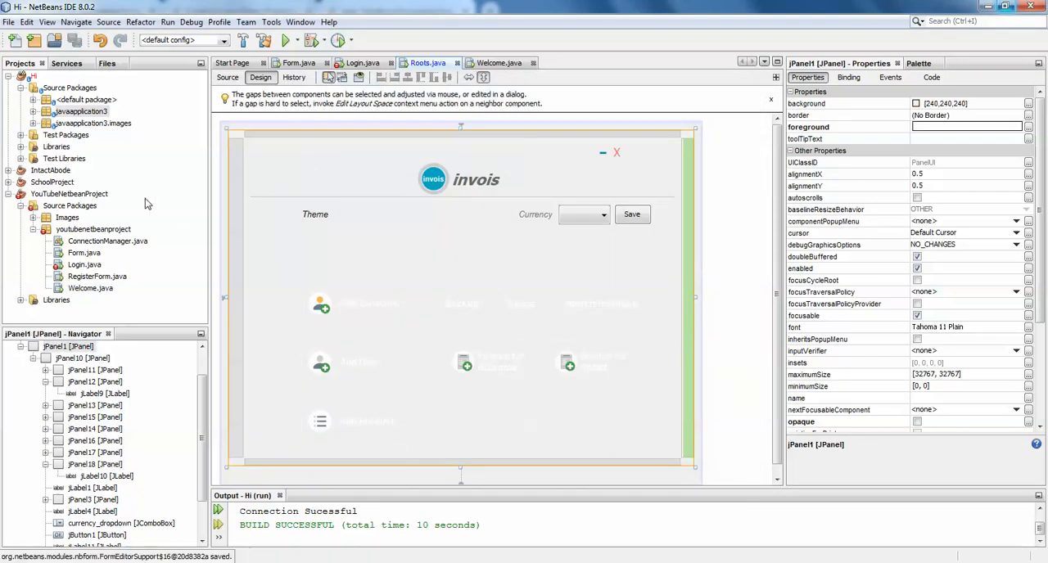
Run Roots.java from the javaapplication3 package in the Projects list
click(80, 75)
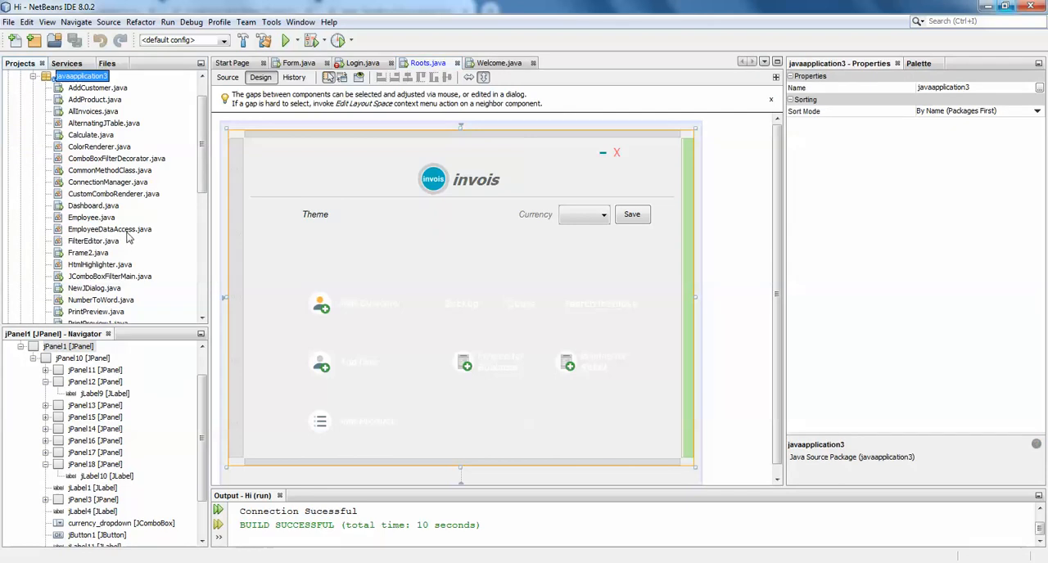
right_click(81, 206)
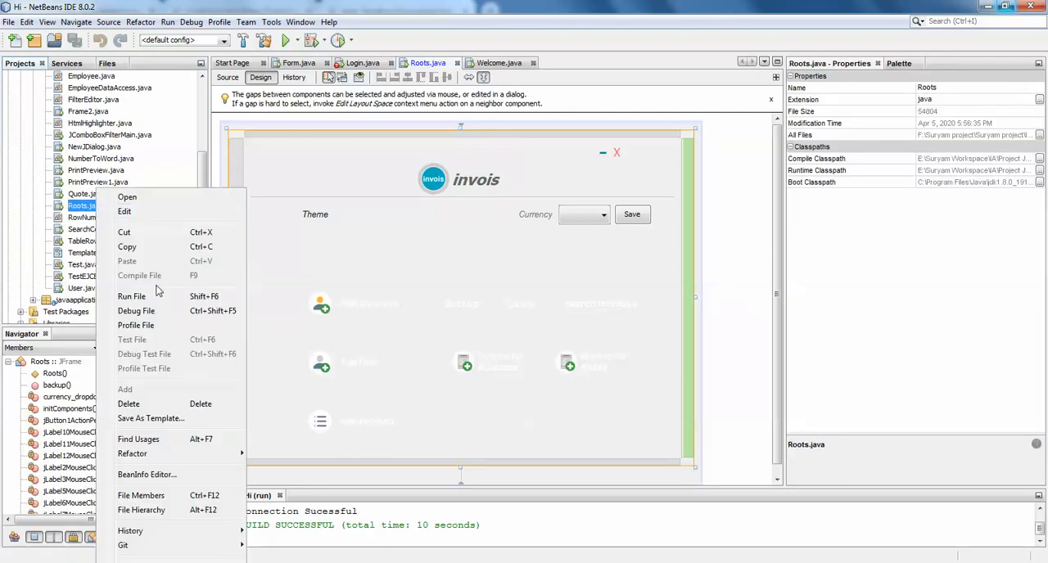
click(131, 296)
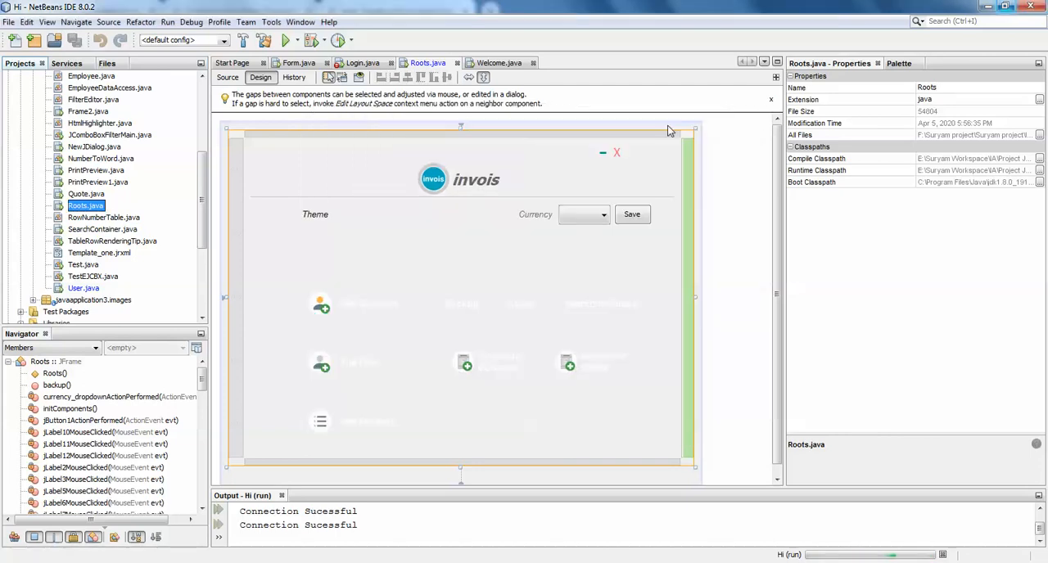
Inspect the generated code of the Backup label inside the tile
click(461, 305)
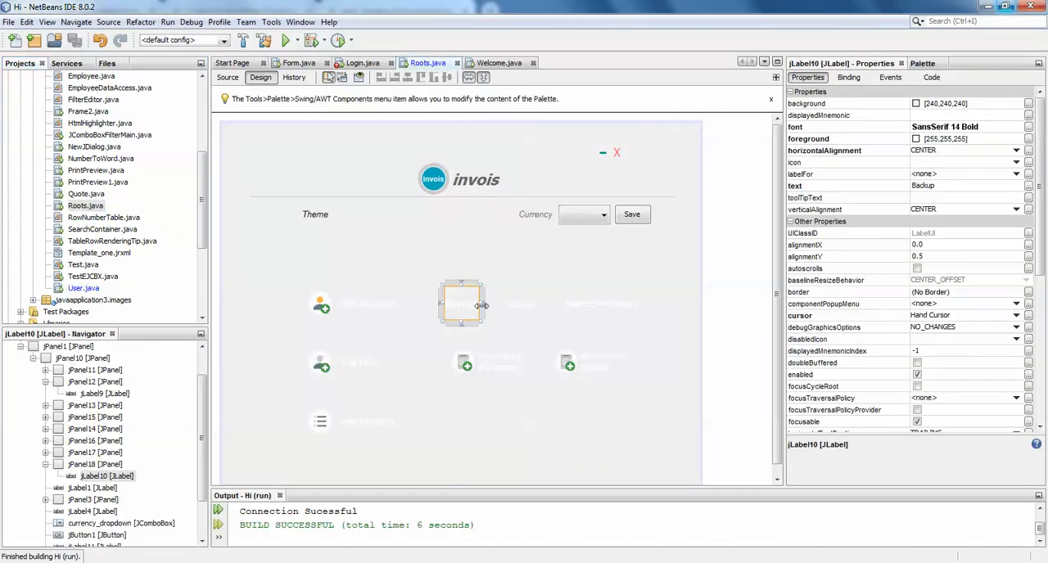
right_click(462, 304)
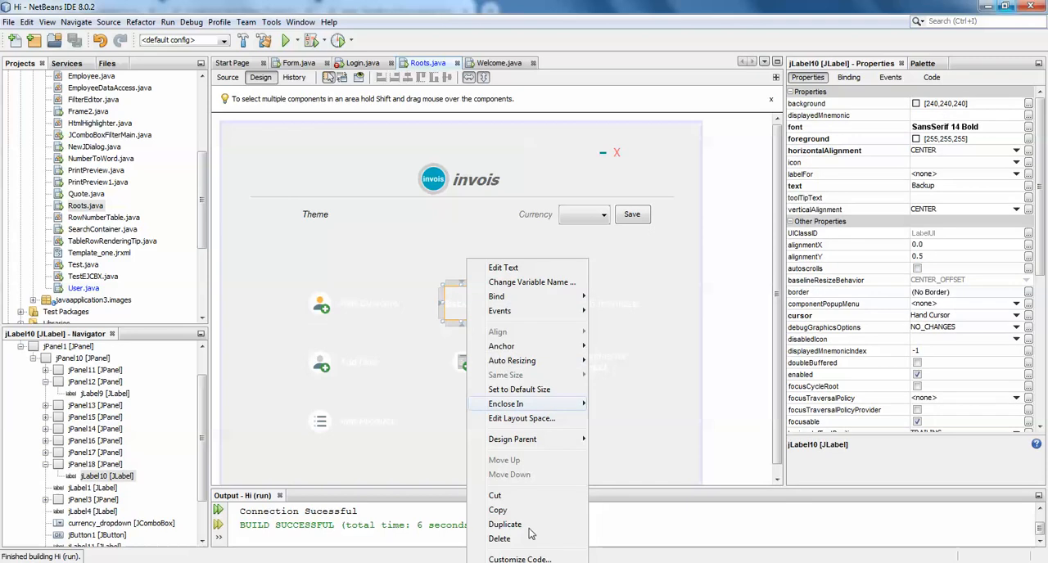
click(519, 560)
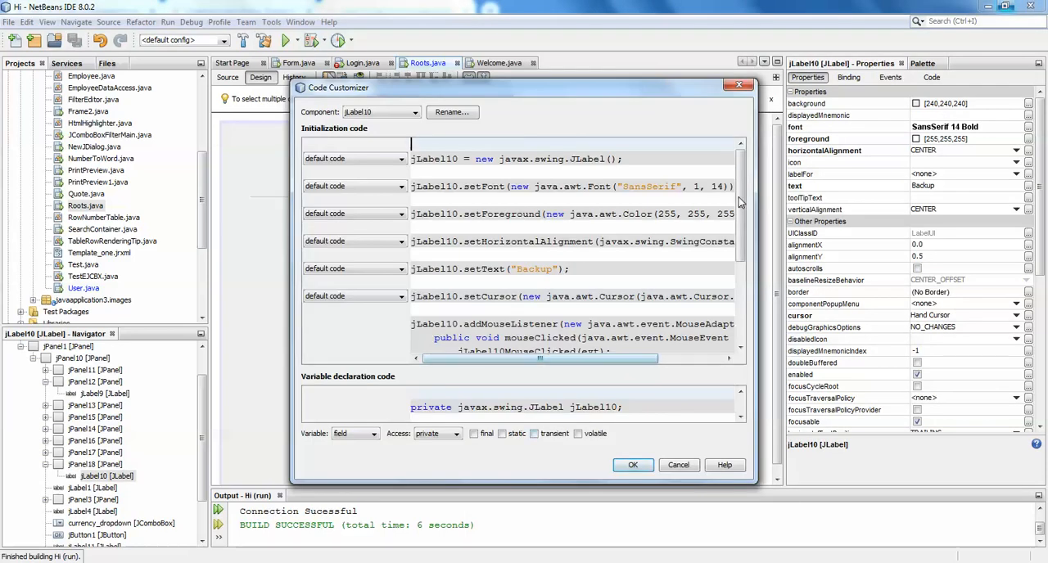
scroll(down, 3)
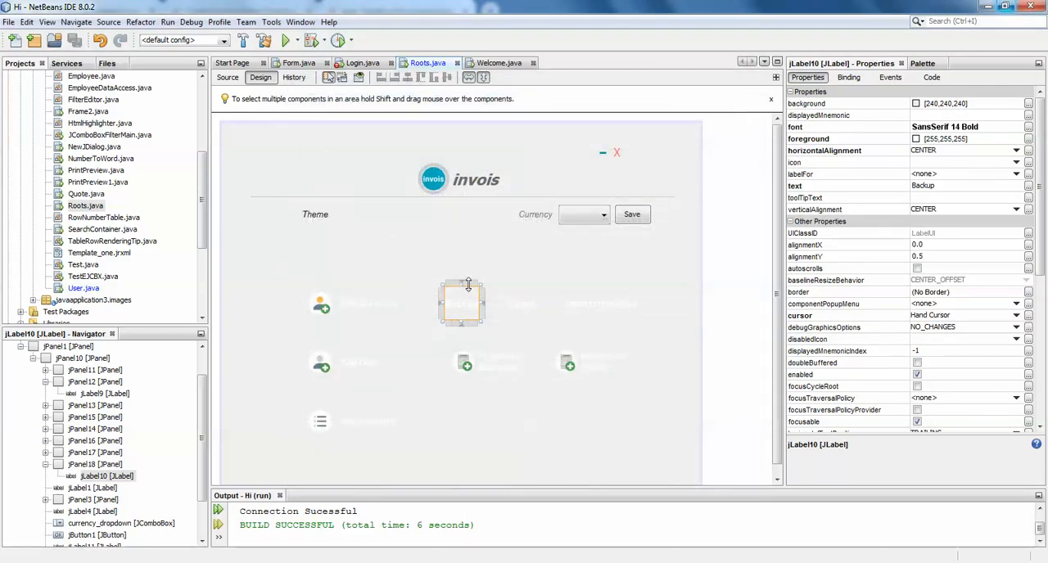
Check the Backup panel's context actions, then show Roots.java's source code
right_click(462, 303)
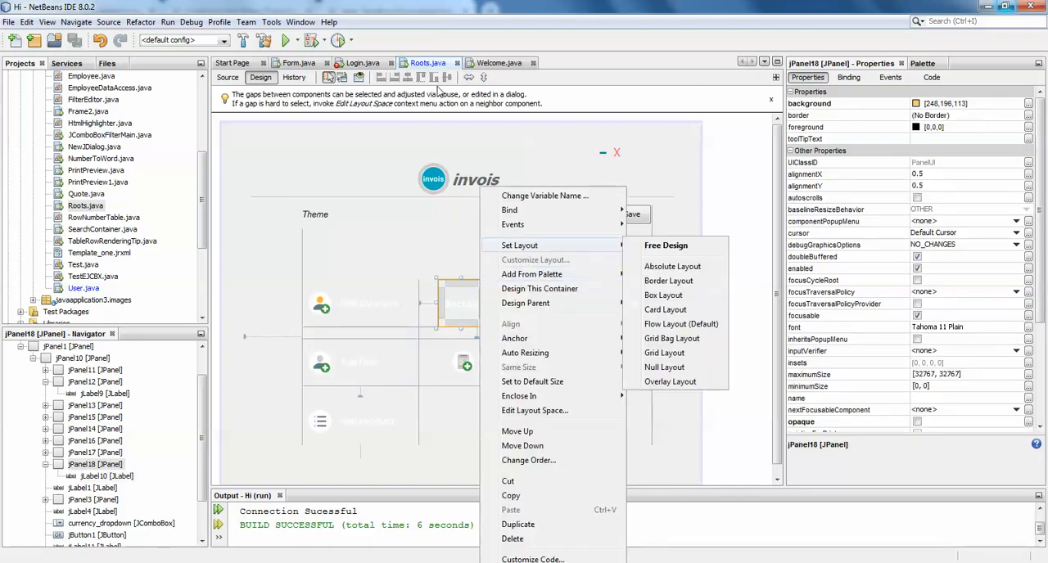
mouse_move(427, 62)
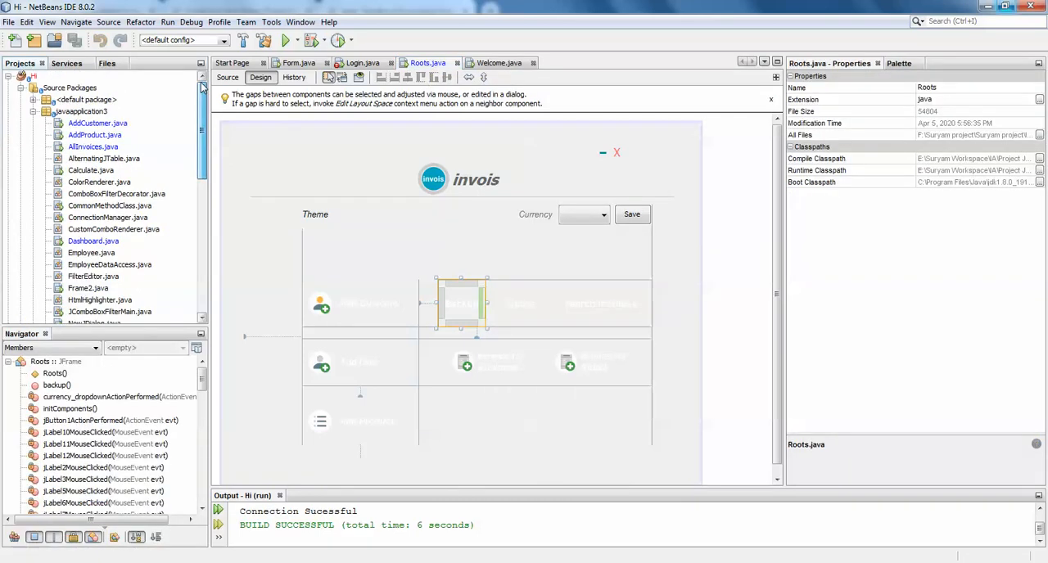
right_click(462, 303)
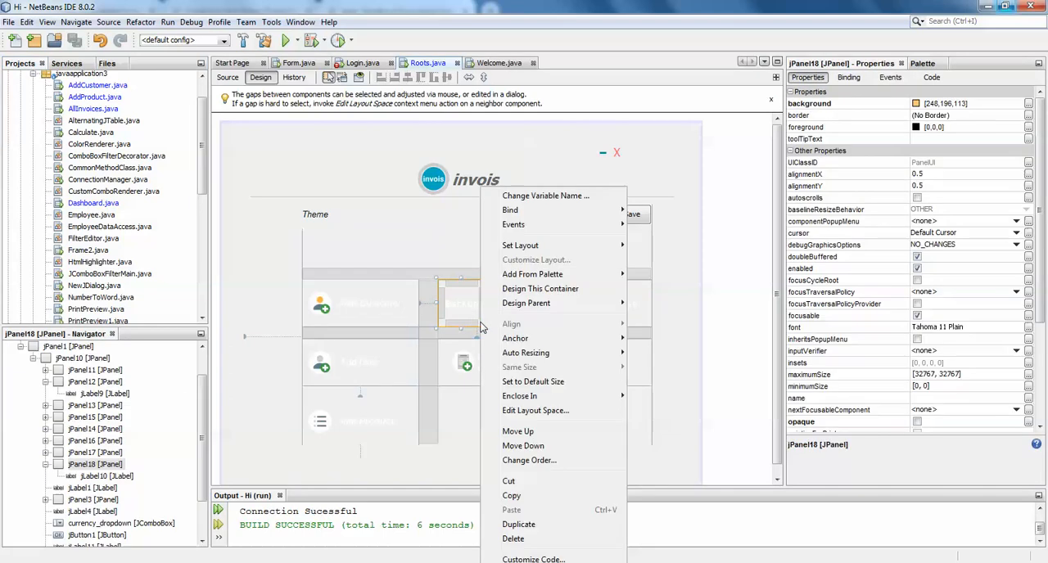
click(534, 560)
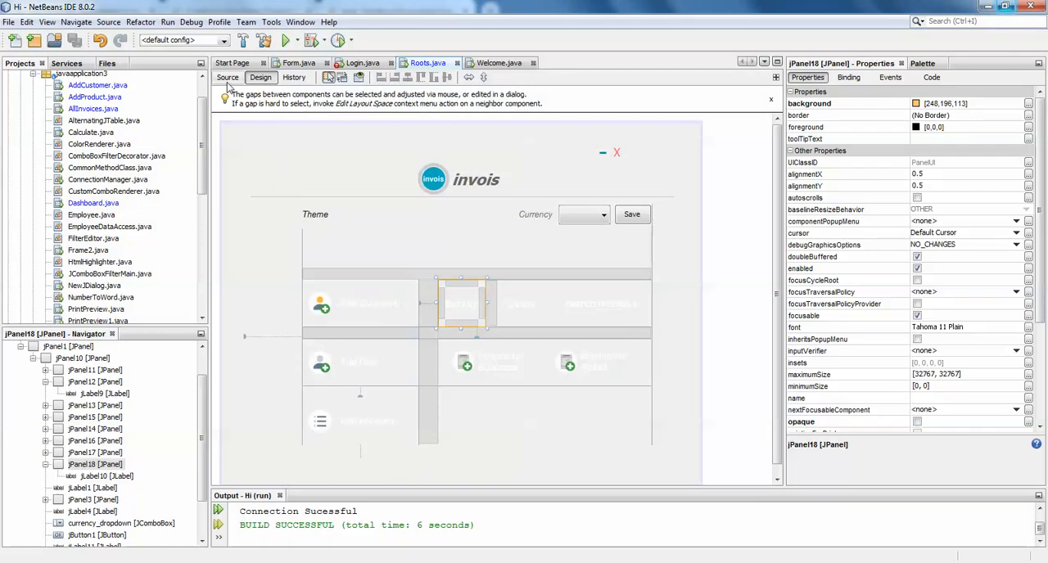
click(228, 77)
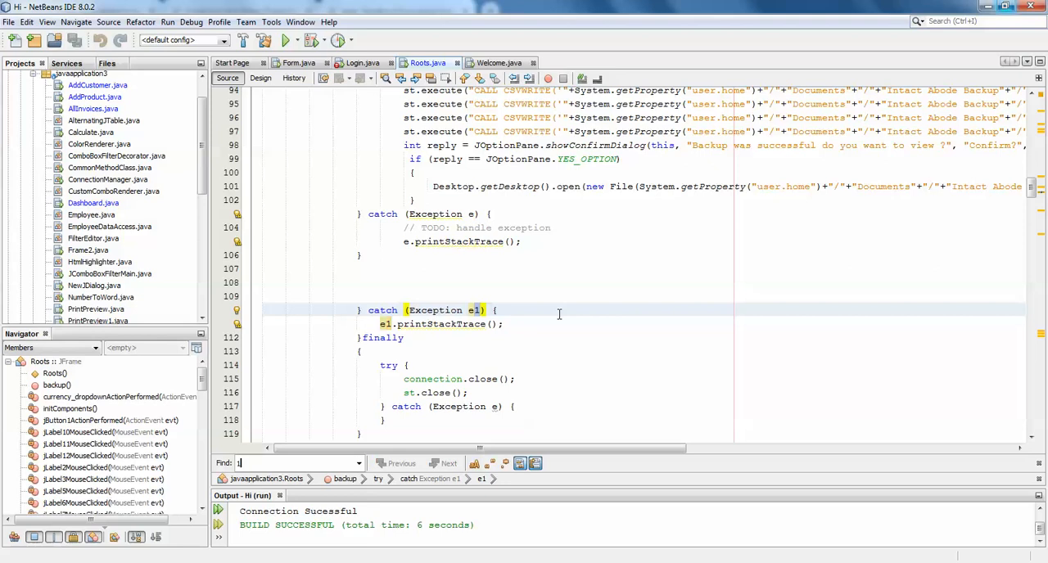
Find the jPanel18 RoundedPanel(100) creation line, then return to the designer
text(00,)
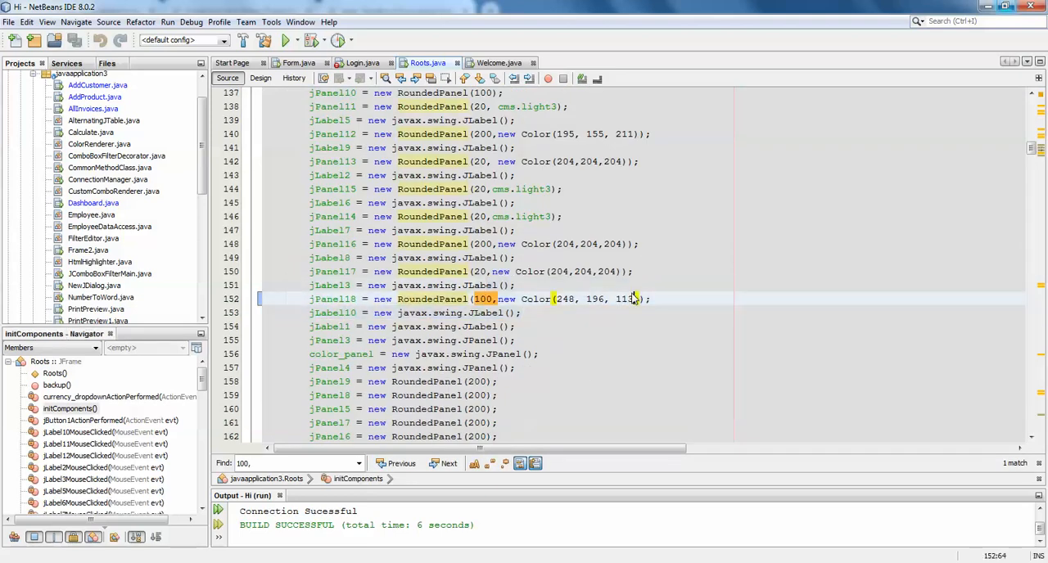
click(311, 299)
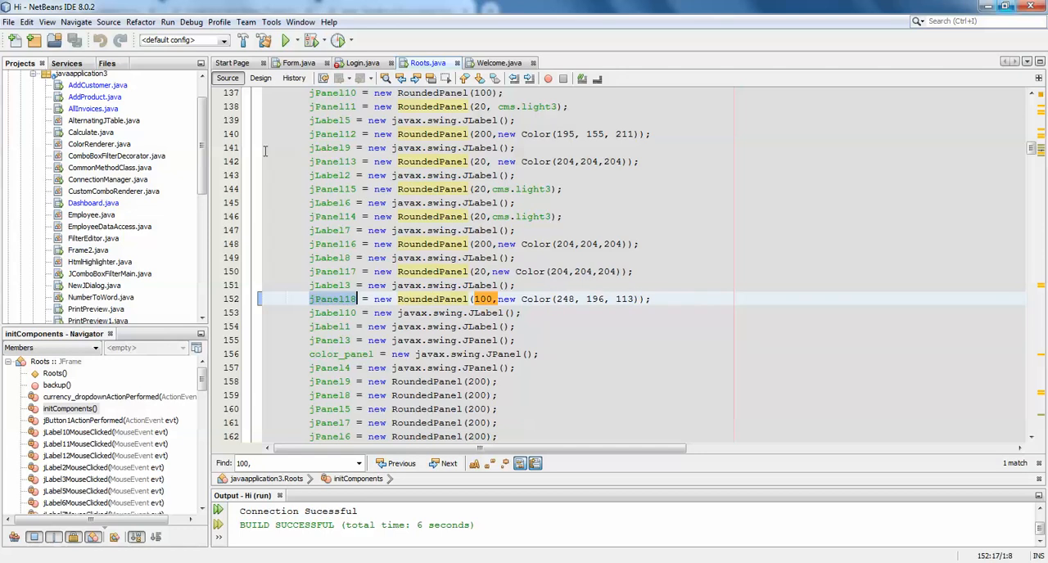
click(261, 77)
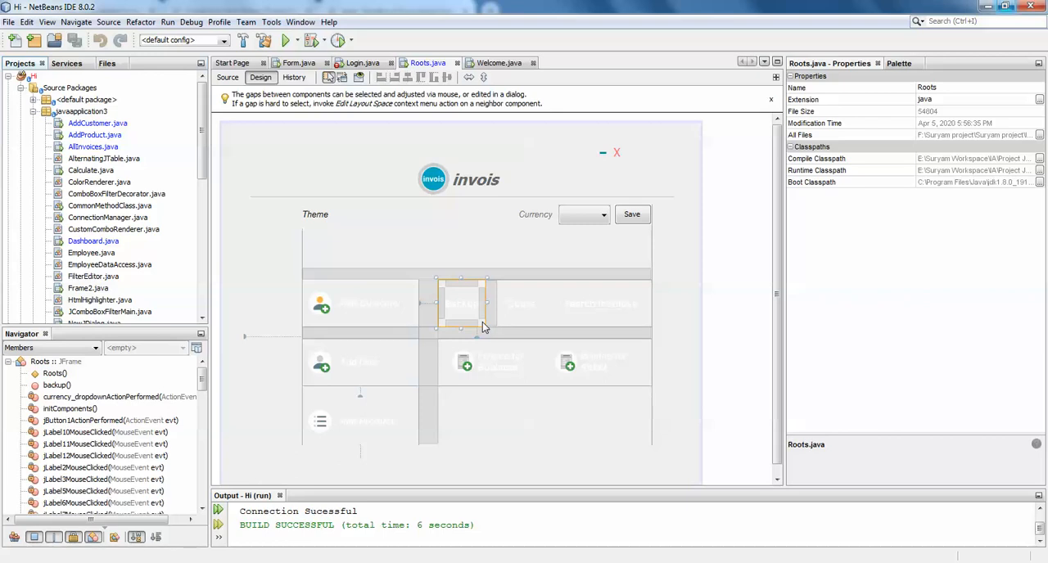
Set jPanel18's RoundedPanel radius to 50 via Customize Code and run Roots.java
right_click(462, 303)
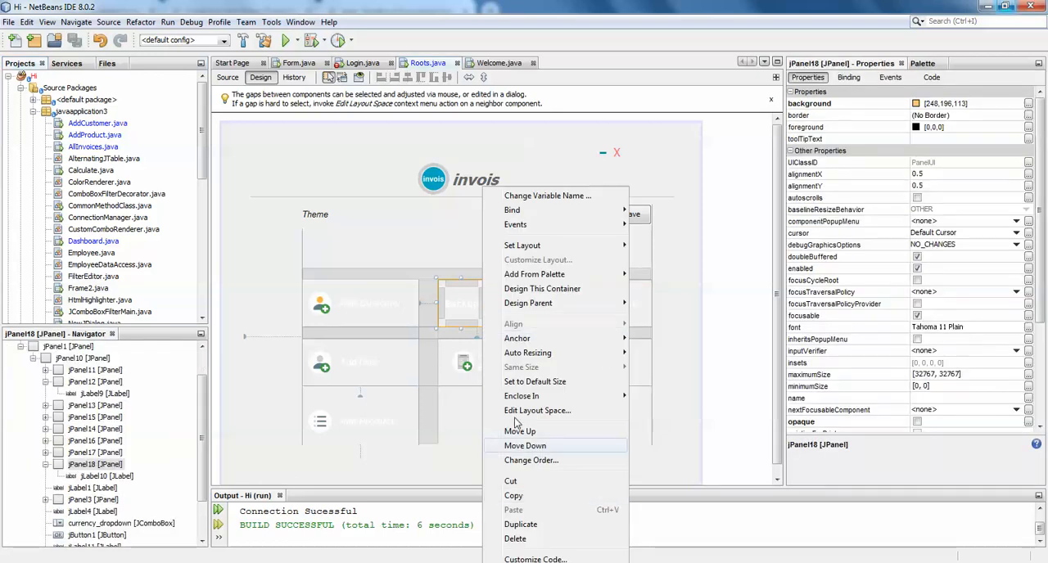
click(536, 560)
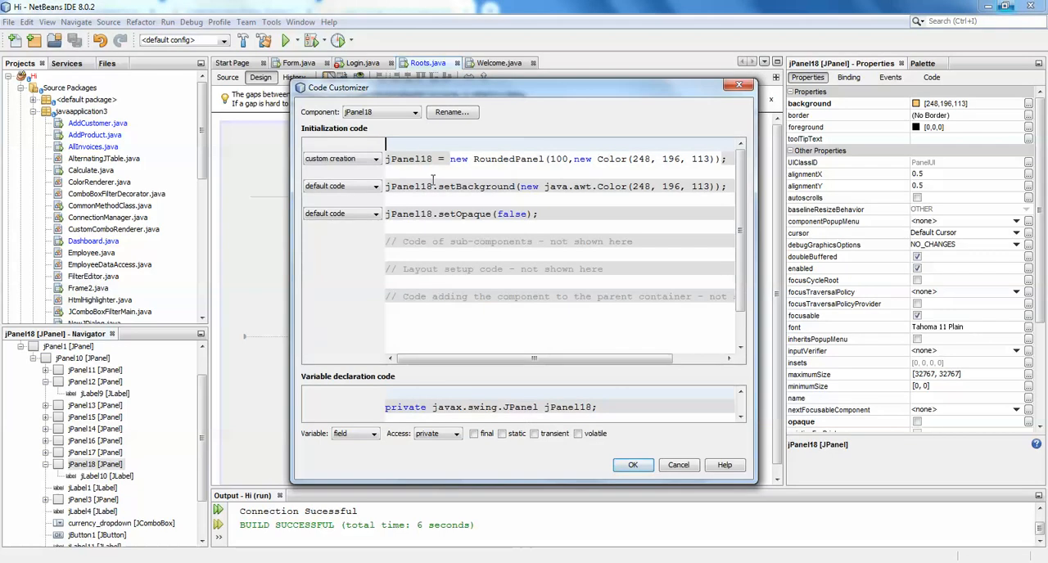
text(50)
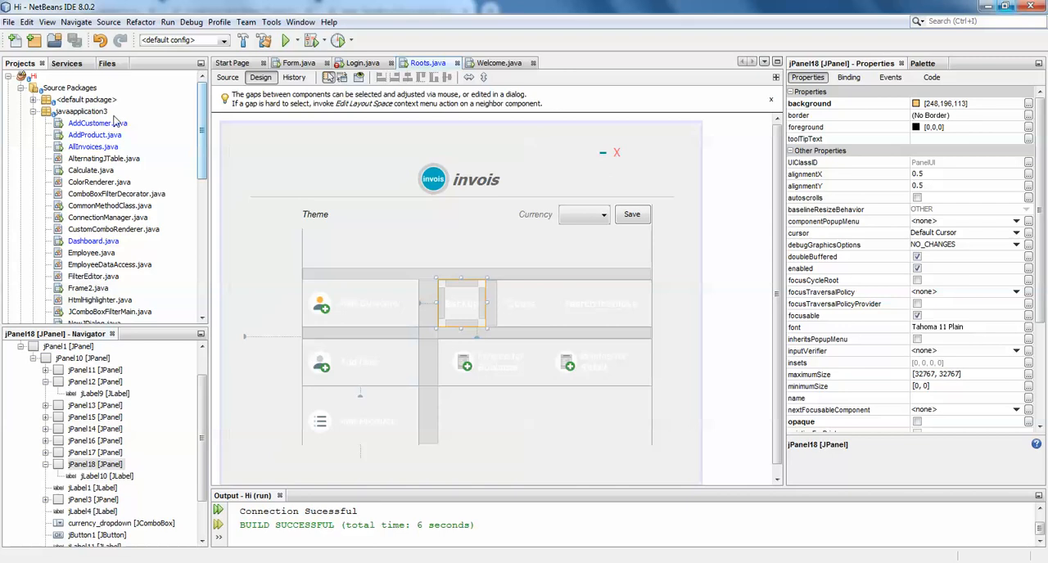
right_click(79, 275)
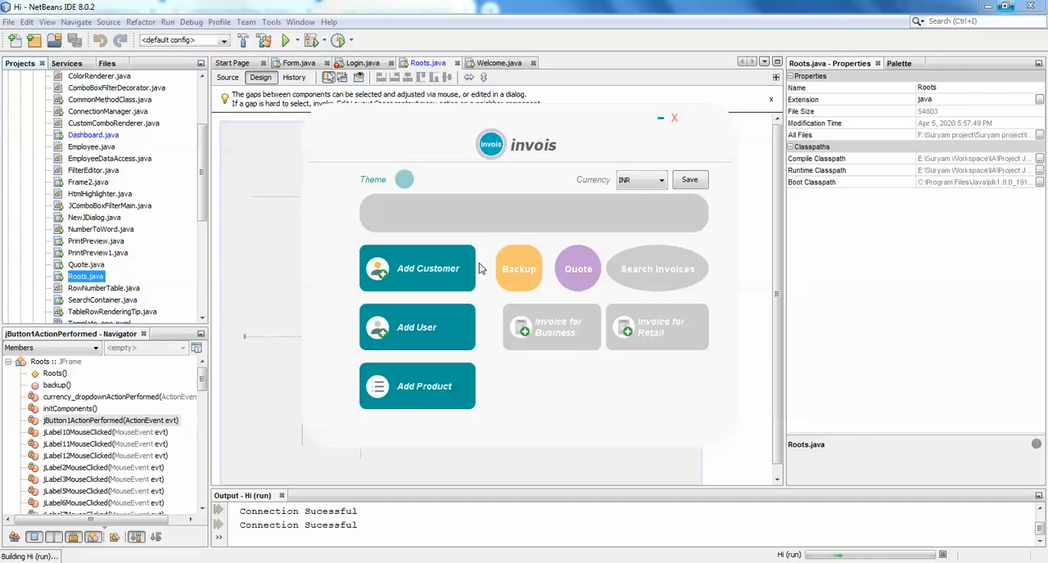
mouse_move(509, 222)
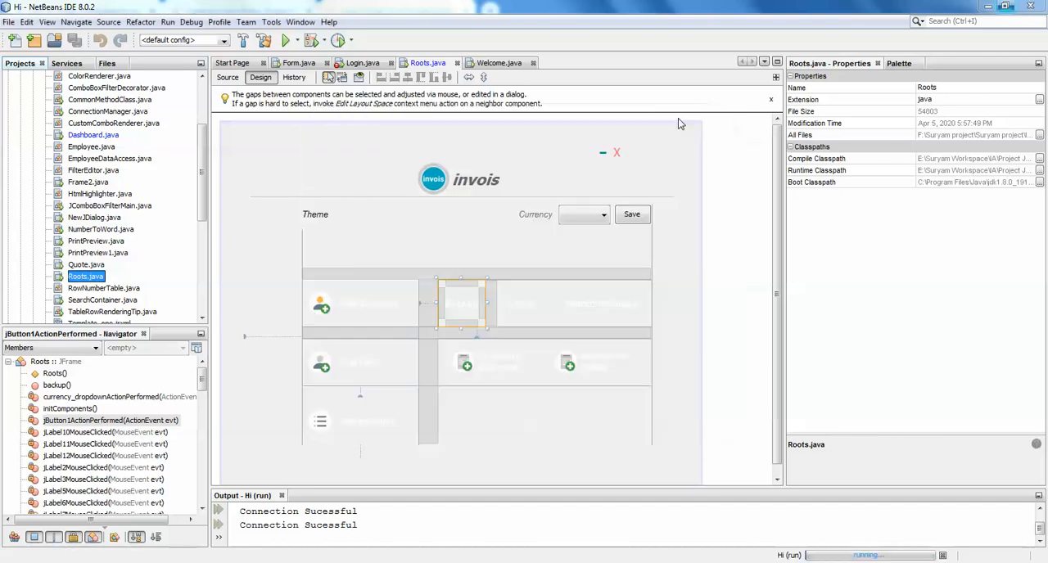
Set jPanel18's RoundedPanel radius to 10 via Customize Code, confirm, and run Roots.java
right_click(462, 303)
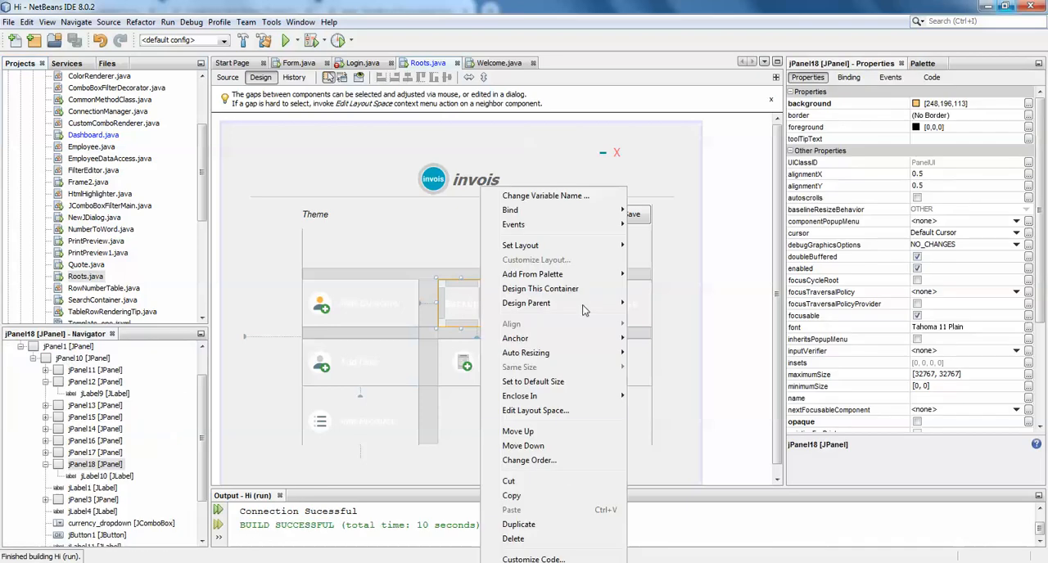
click(533, 560)
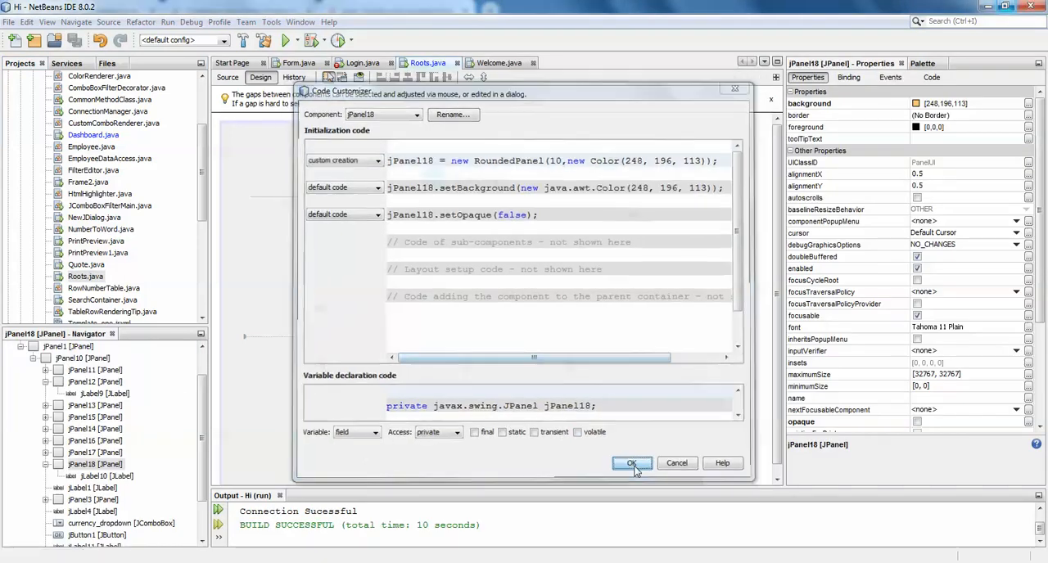
click(632, 462)
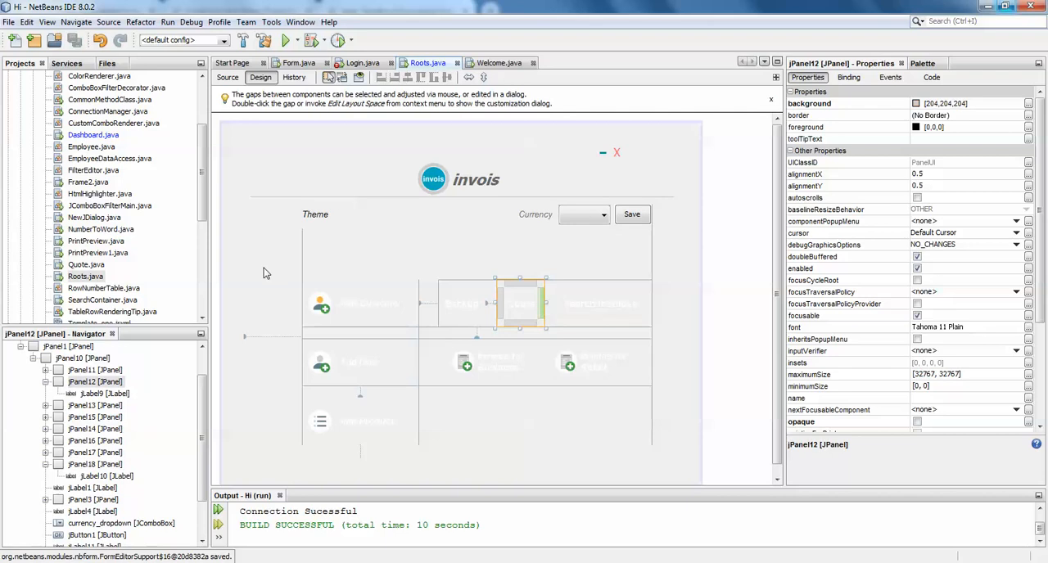
right_click(86, 275)
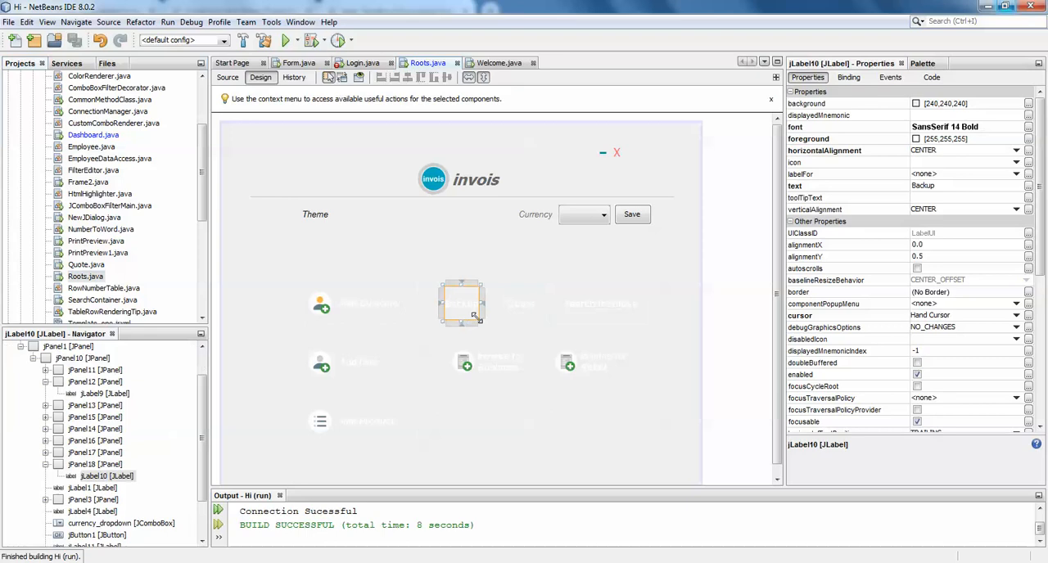
Review jPanel18's creation code once more and run Roots.java again
right_click(462, 303)
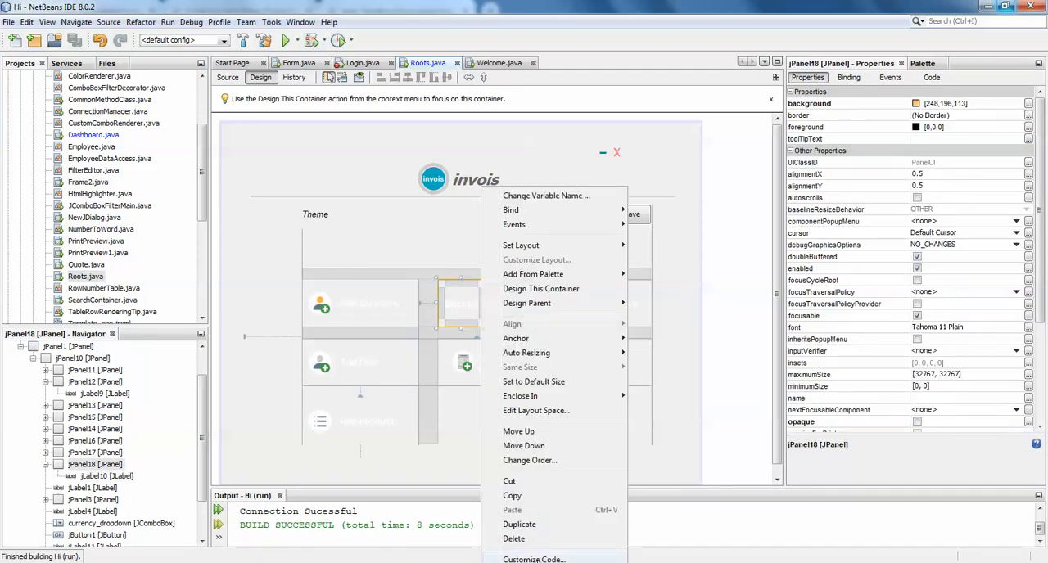
click(533, 560)
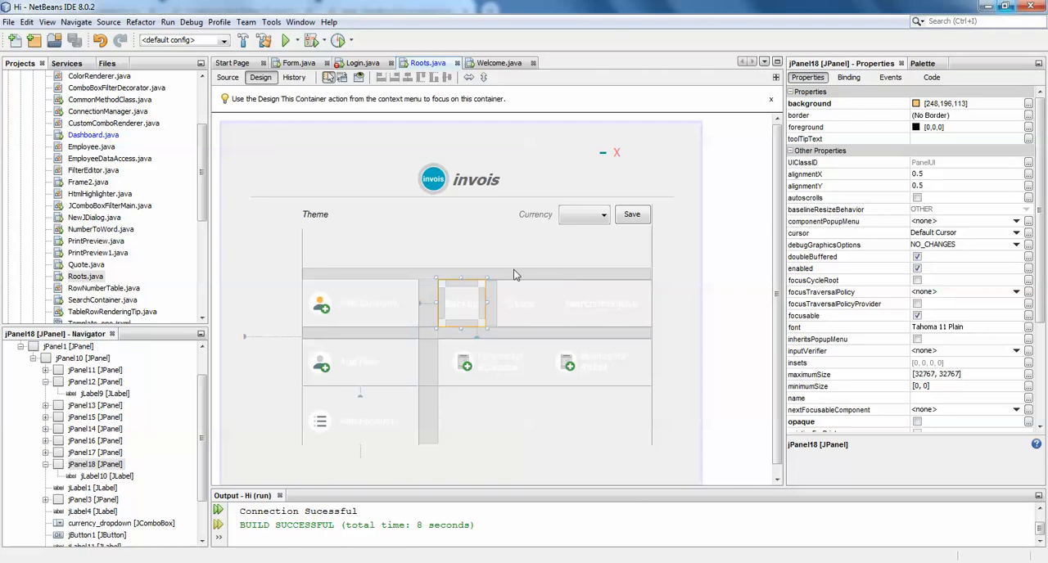
right_click(85, 275)
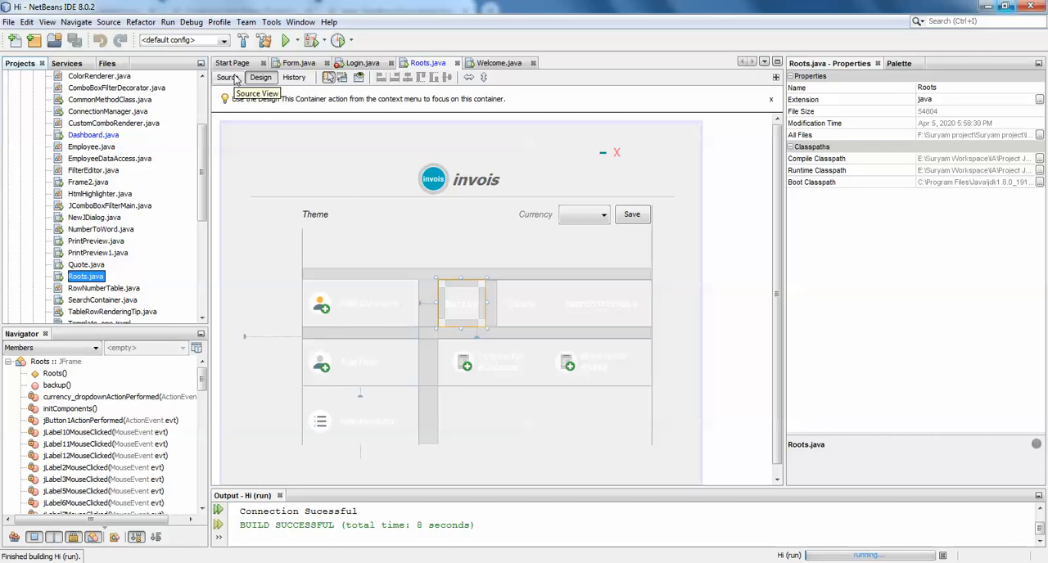
In Roots.java source, reach the RoundedPanel class and highlight uses of Color and bgColor
click(226, 77)
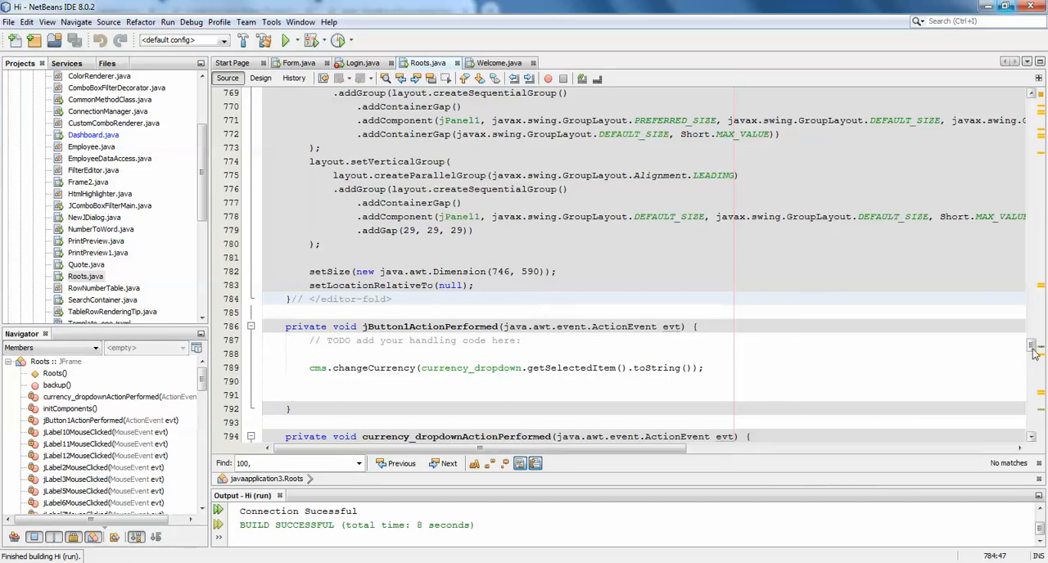
scroll(down, 3)
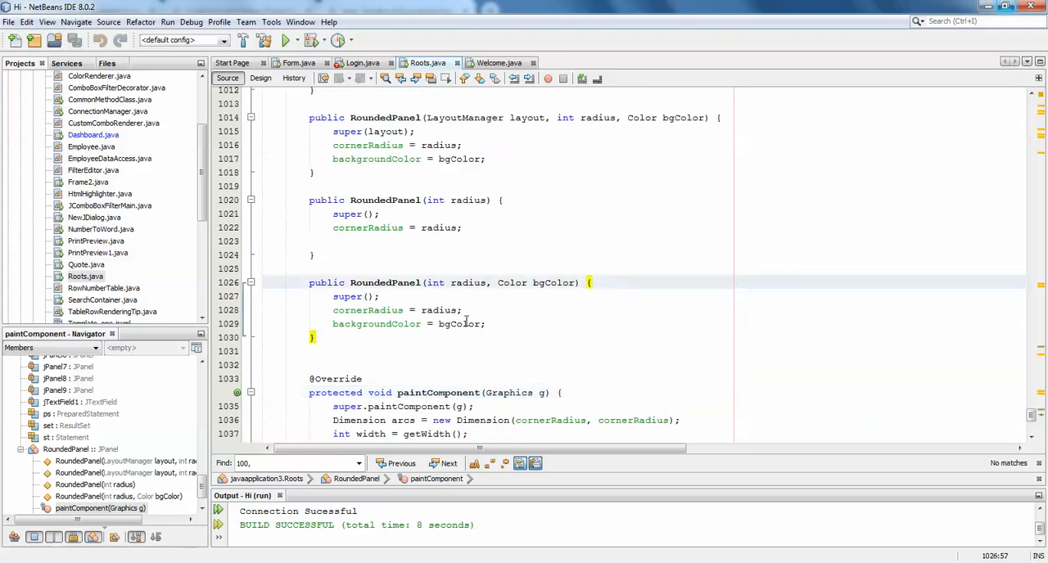
double_click(468, 282)
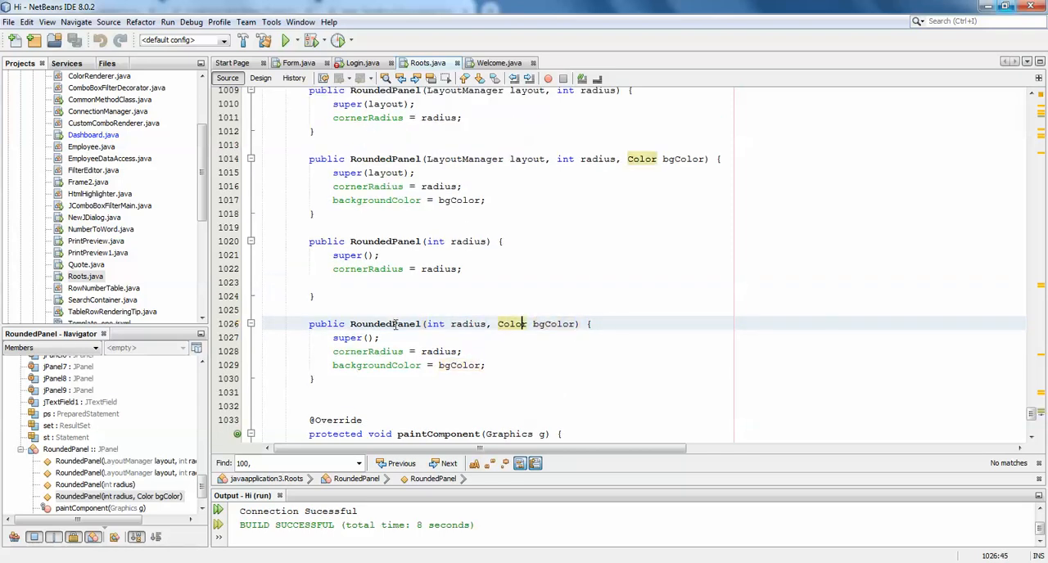
double_click(366, 350)
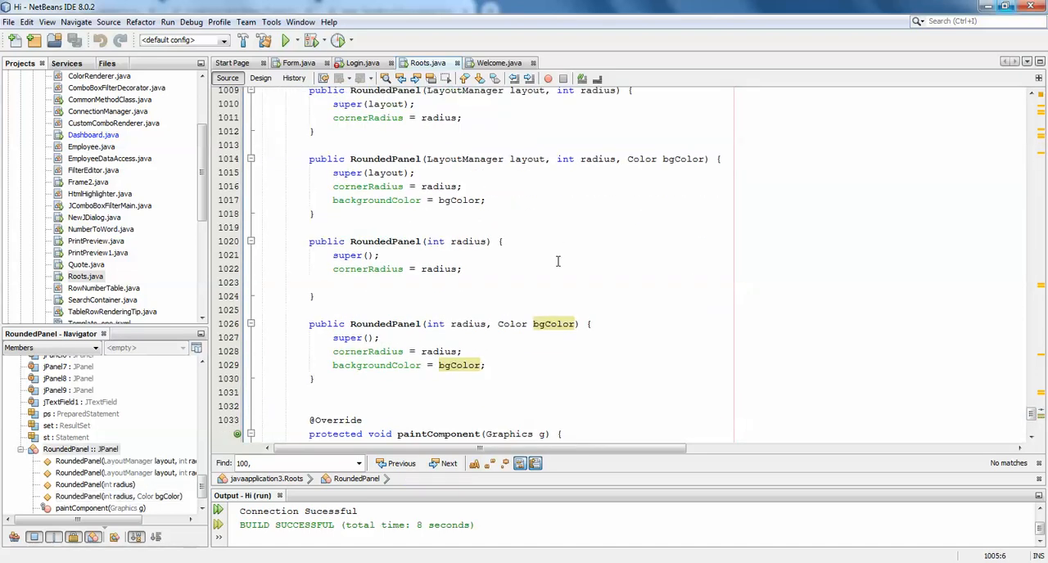
Scroll further to the RoundedPanel constructors and paintComponent method
scroll(down, 3)
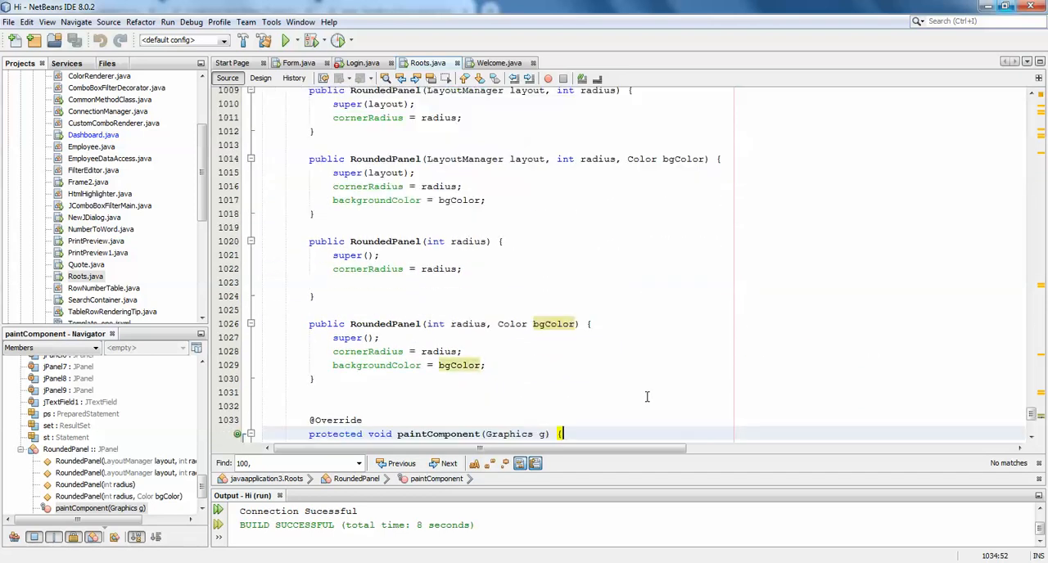
scroll(down, 3)
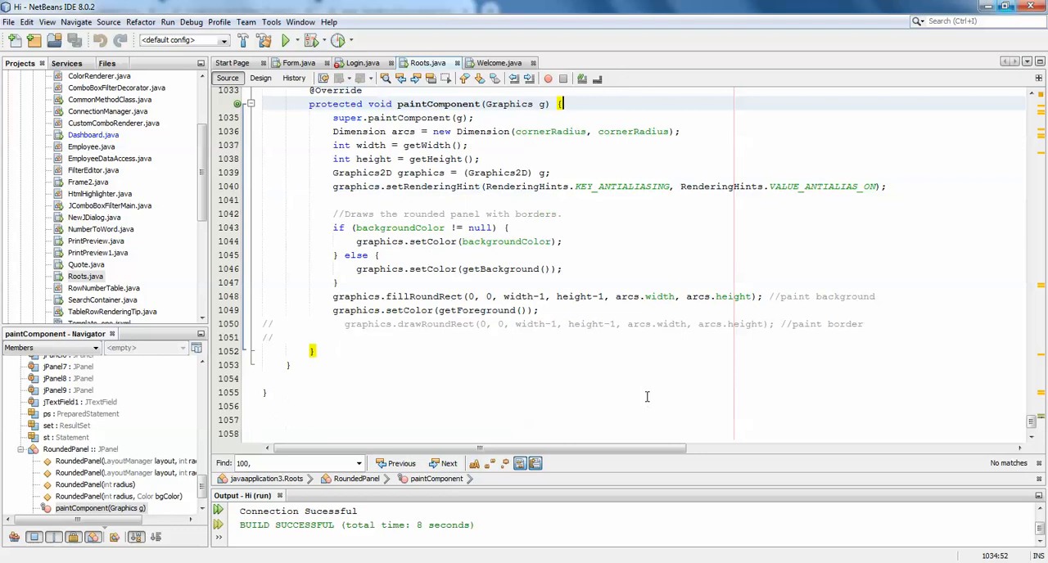